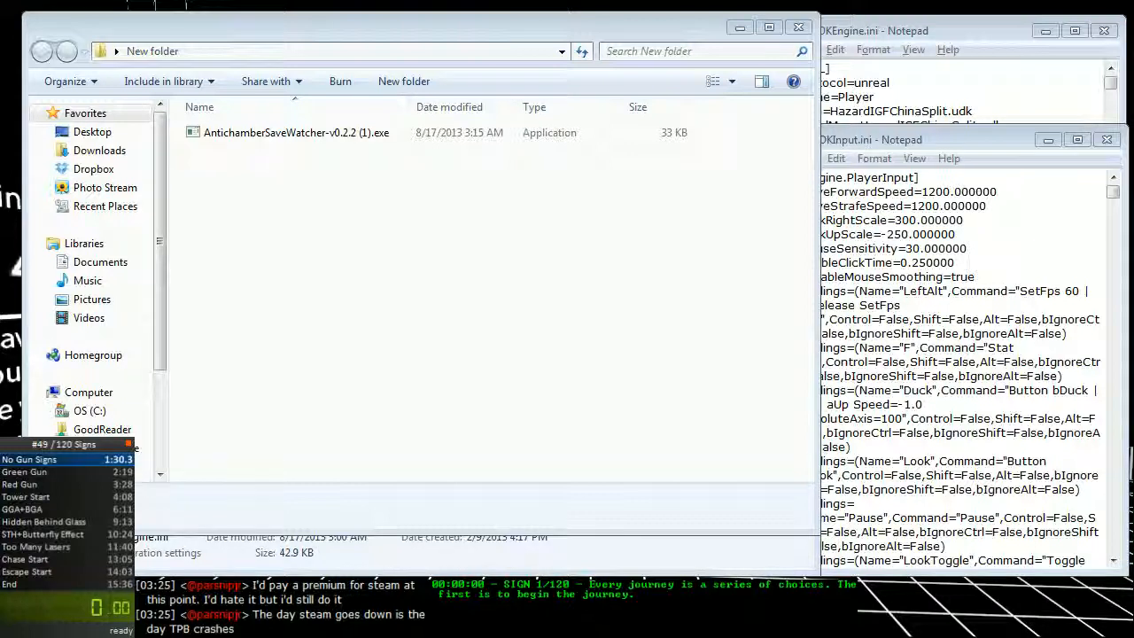
{"action": "mouse_move", "coordinate": [328, 369]}
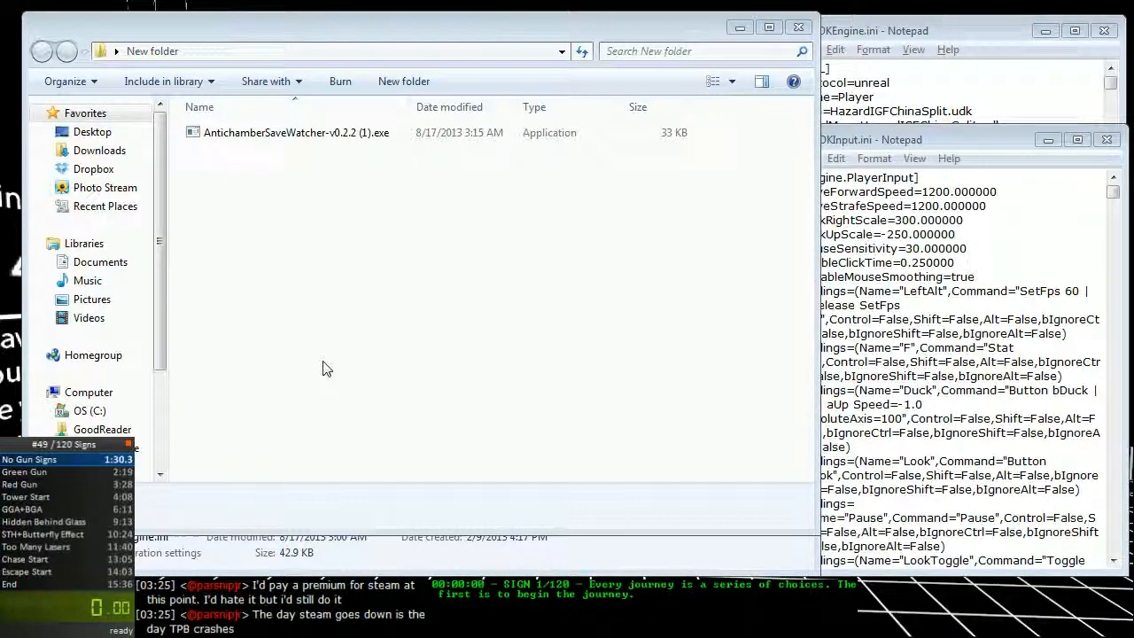
{"action": "mouse_move", "coordinate": [326, 356]}
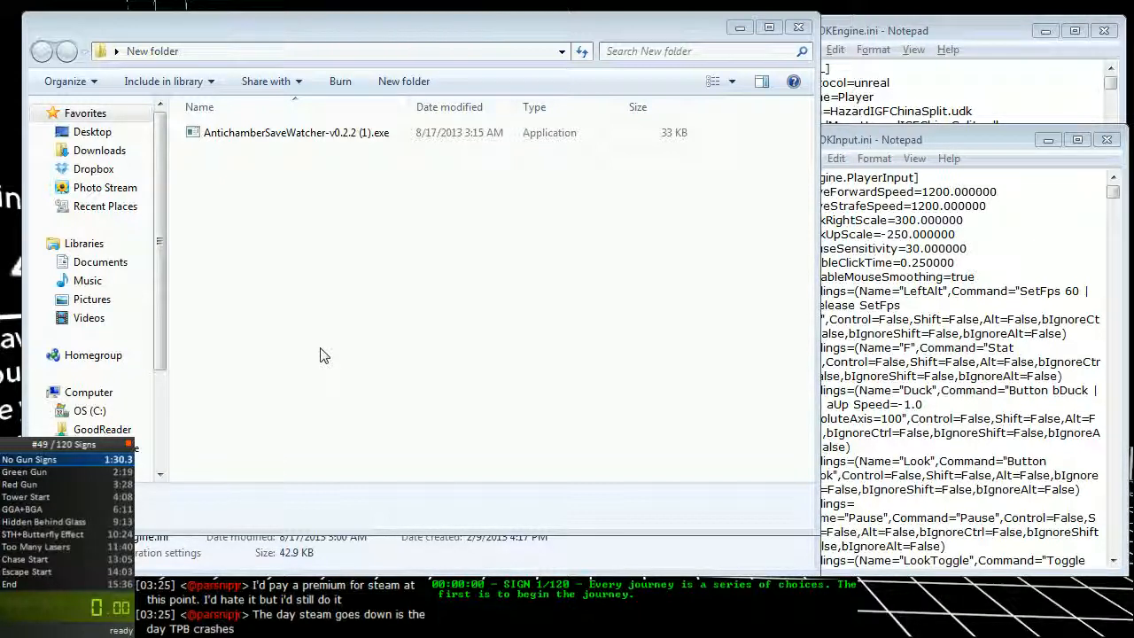
{"action": "mouse_move", "coordinate": [263, 231]}
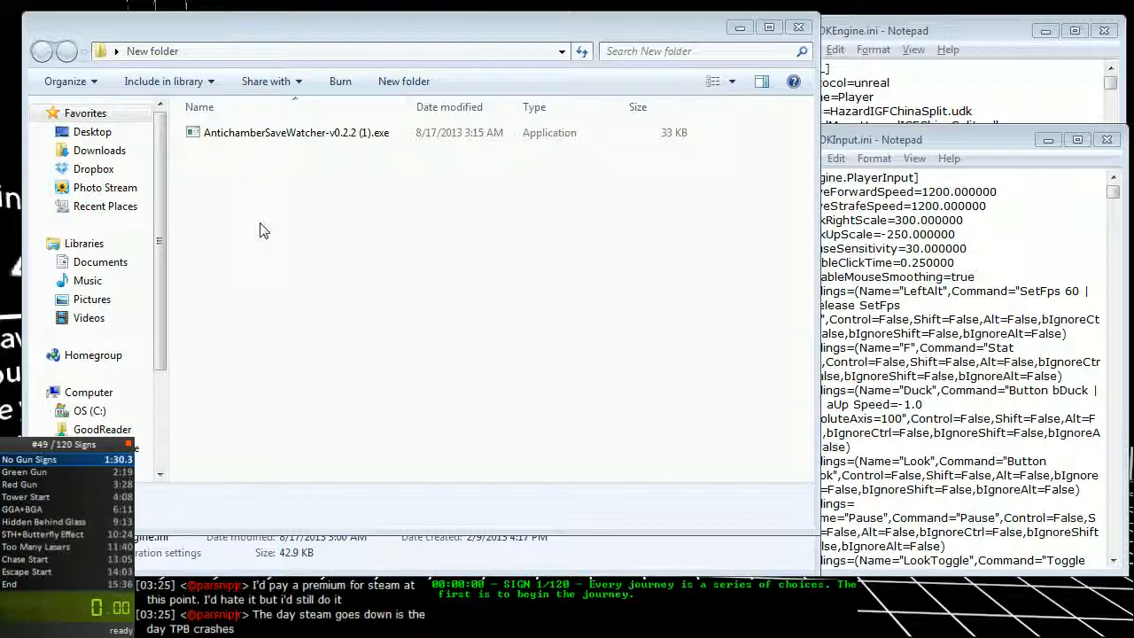
{"action": "mouse_move", "coordinate": [250, 175]}
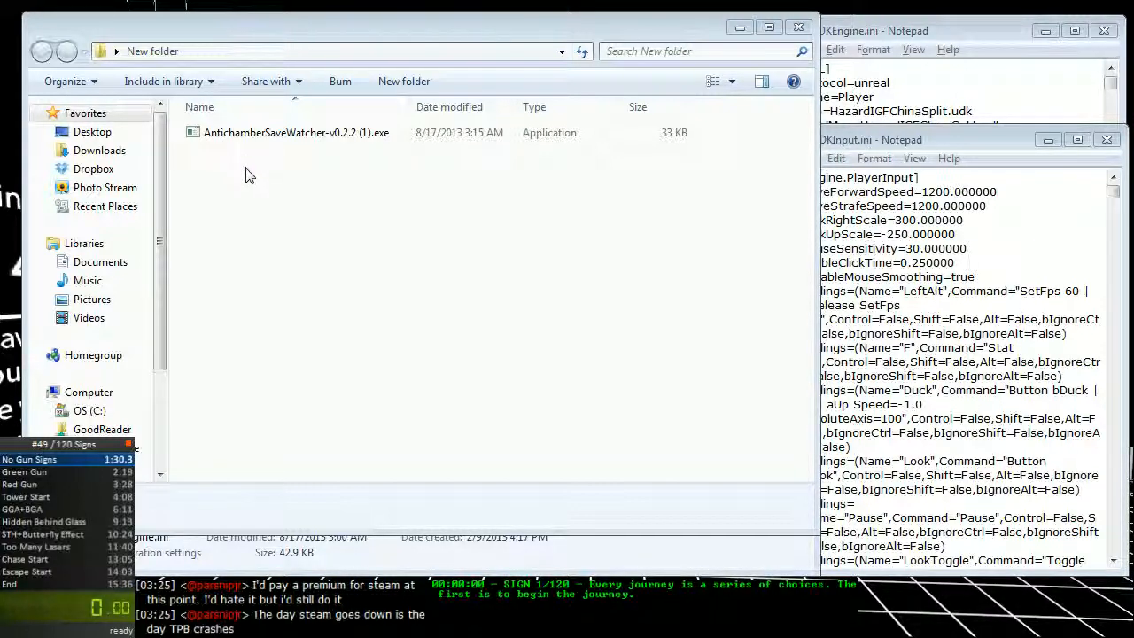
Review the save watcher README's Usage arguments on GitHub, then return to the page top
{"action": "left_click", "coordinate": [296, 132]}
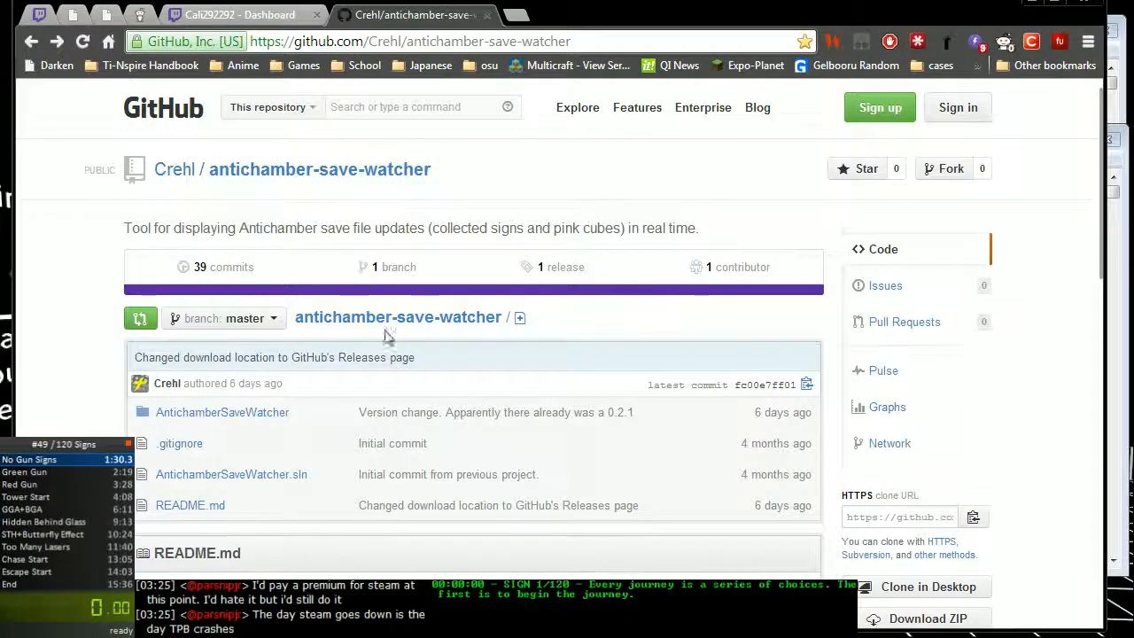
{"action": "left_click", "coordinate": [409, 40]}
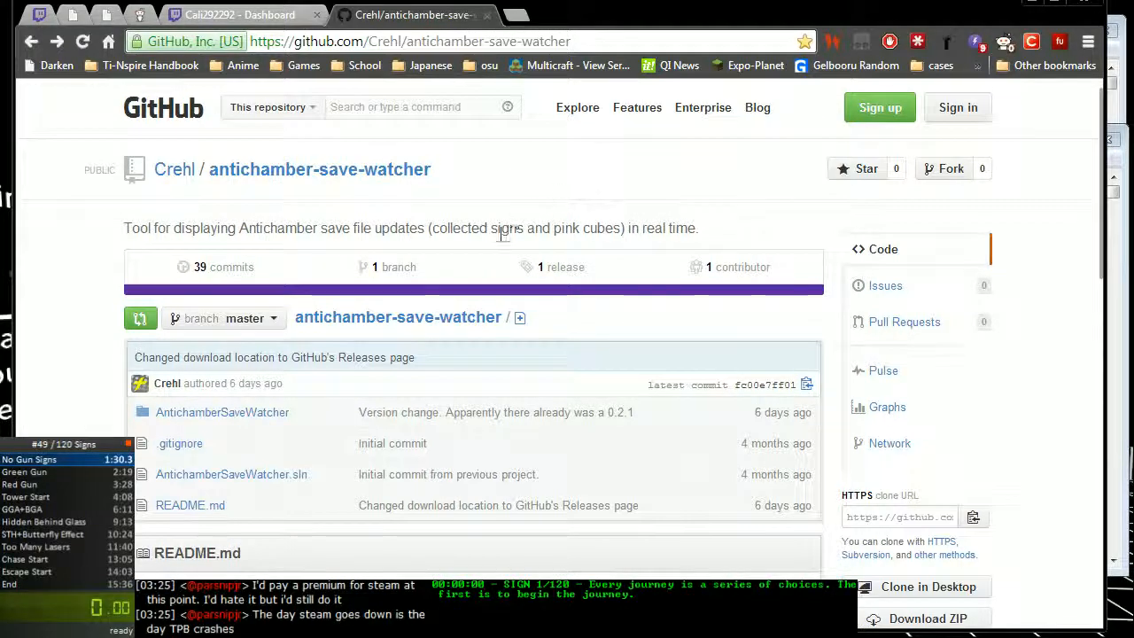
{"action": "mouse_move", "coordinate": [521, 184]}
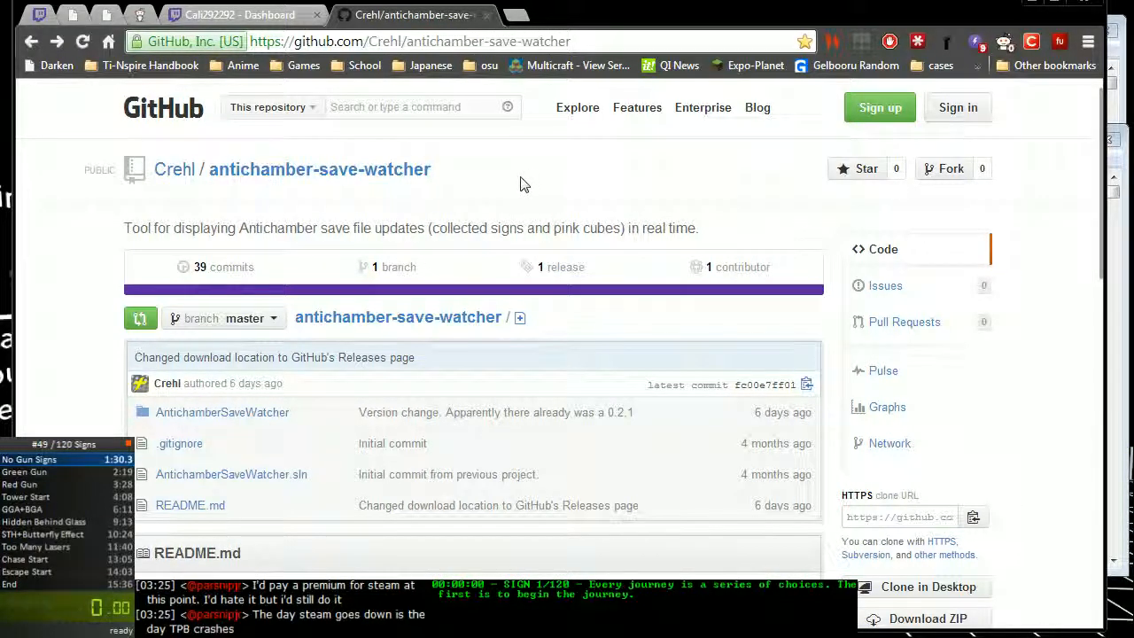
{"action": "scroll", "scroll_direction": "down", "scroll_amount": 3}
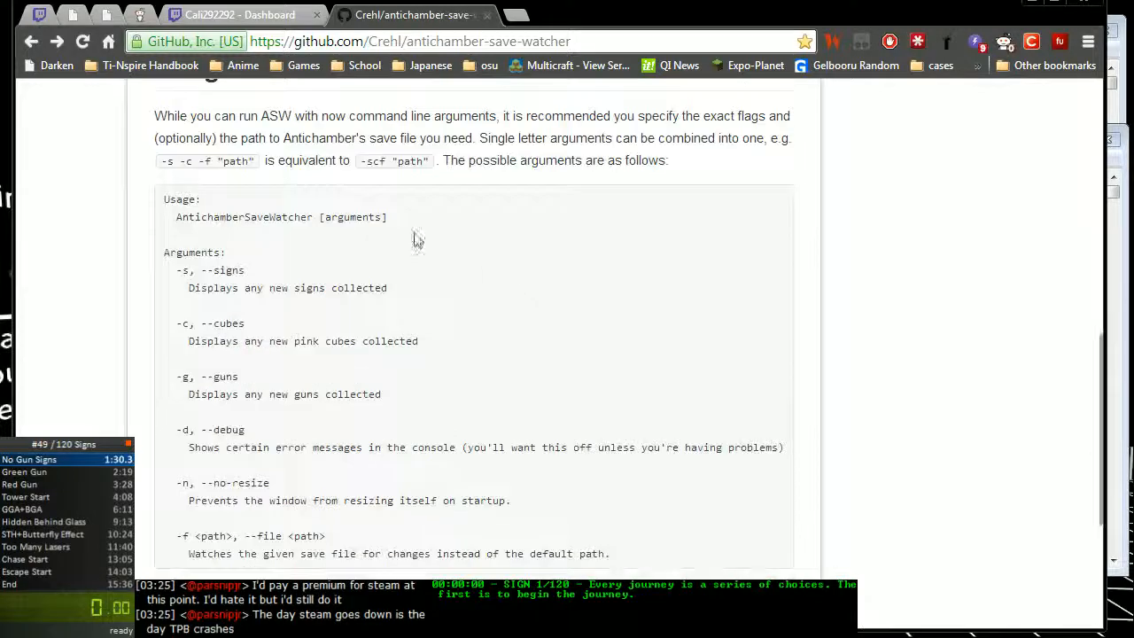
{"action": "scroll", "scroll_direction": "up", "scroll_amount": 3}
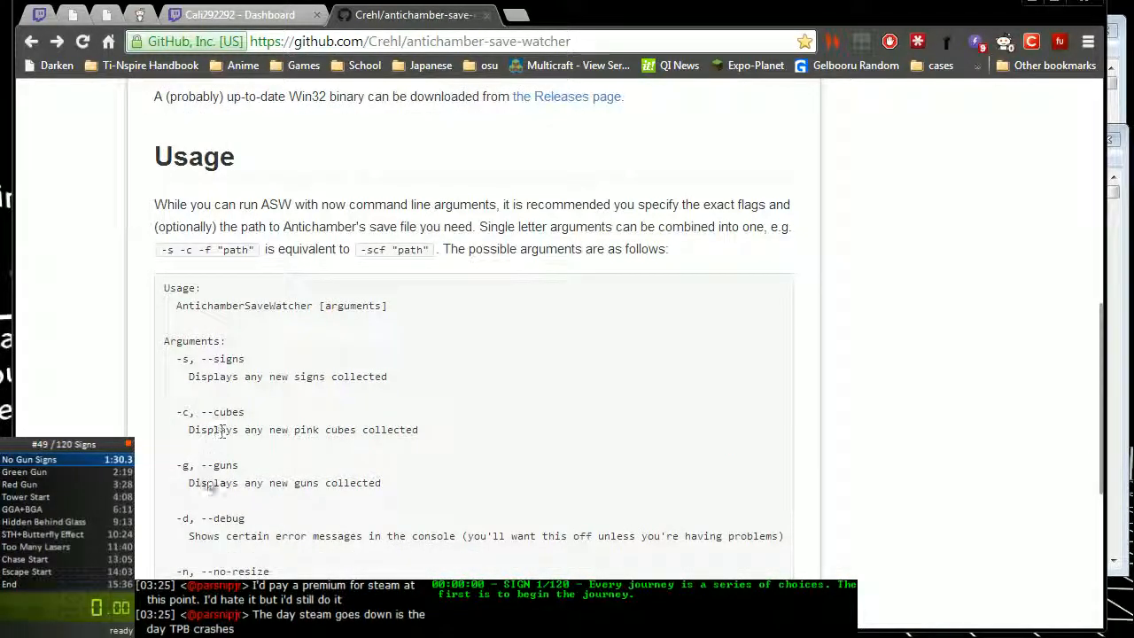
{"action": "scroll", "scroll_direction": "down", "scroll_amount": 3}
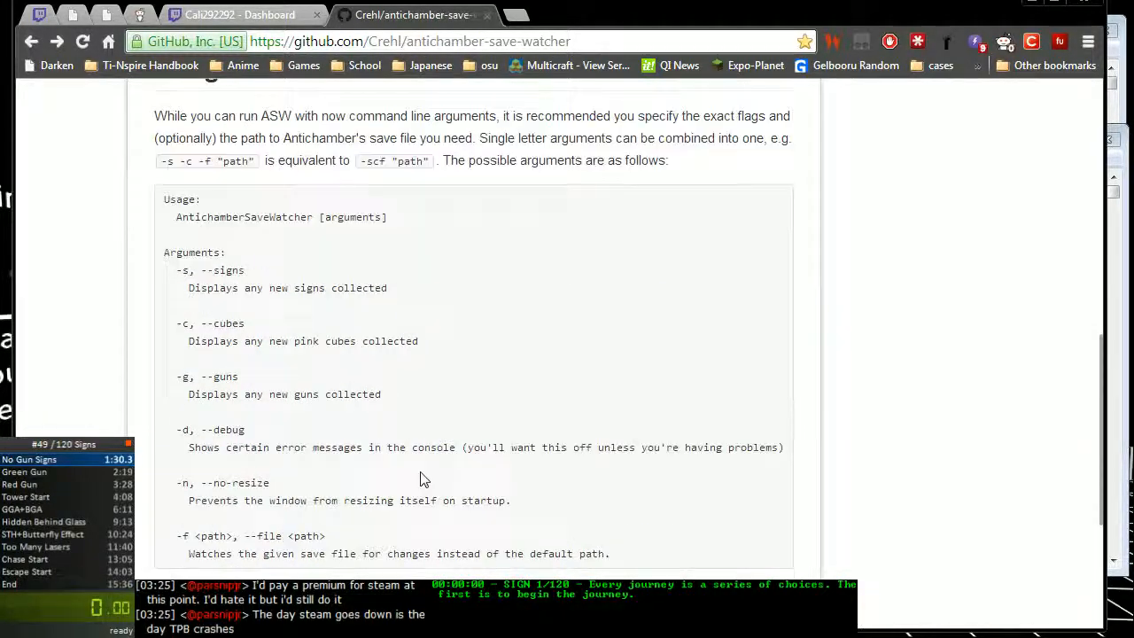
{"action": "scroll", "scroll_direction": "up", "scroll_amount": 3}
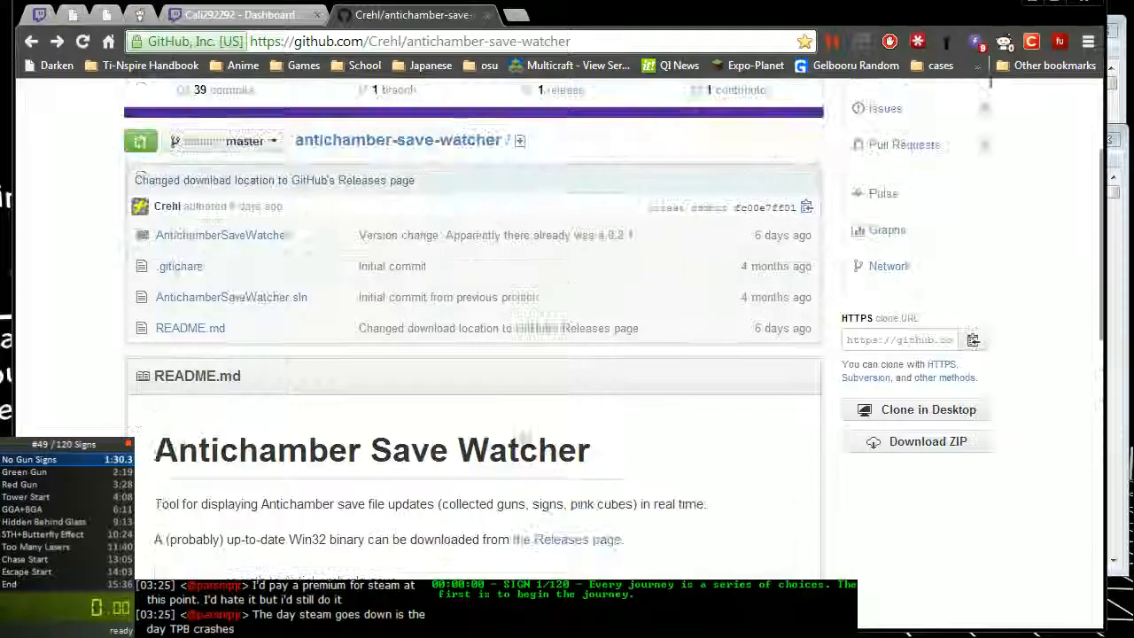
{"action": "scroll", "scroll_direction": "up", "scroll_amount": 3}
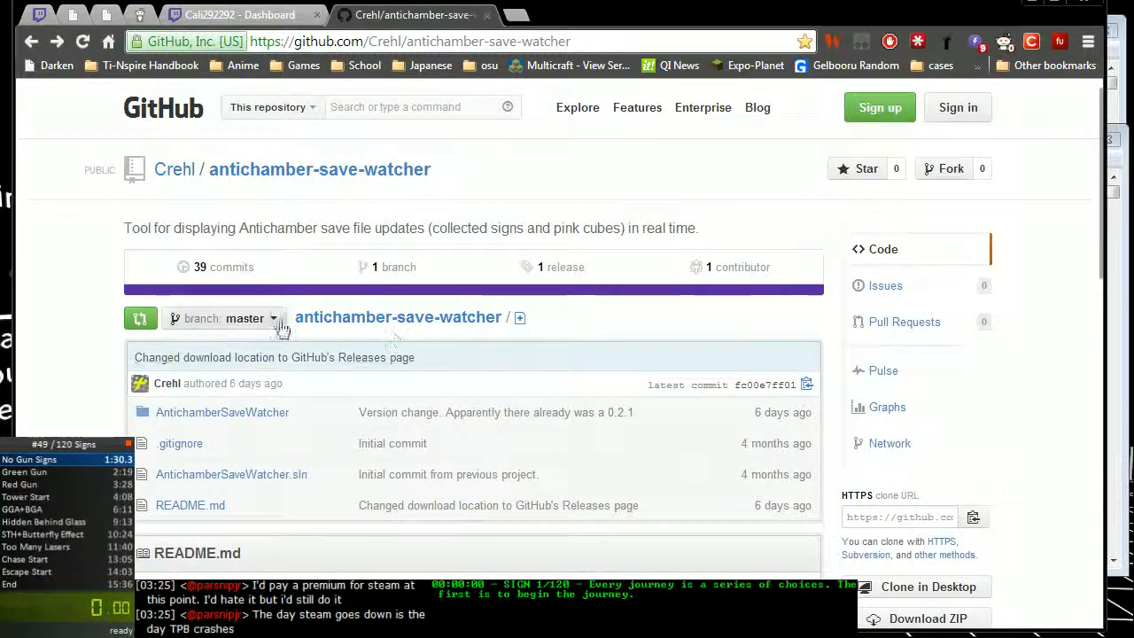
{"action": "mouse_move", "coordinate": [448, 252]}
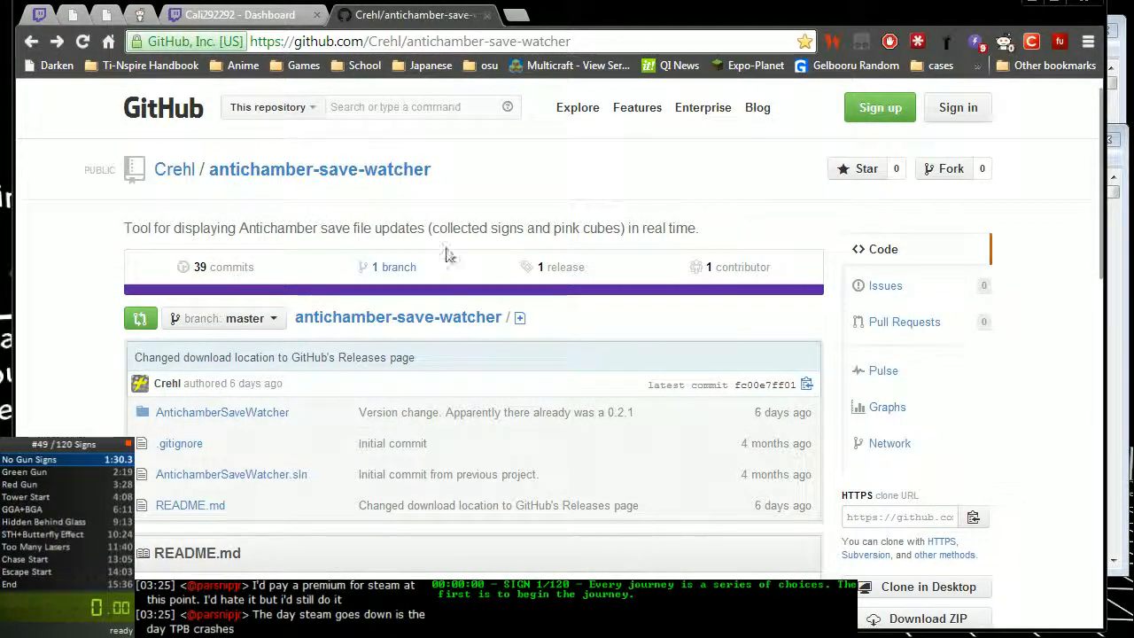
{"action": "mouse_move", "coordinate": [558, 266]}
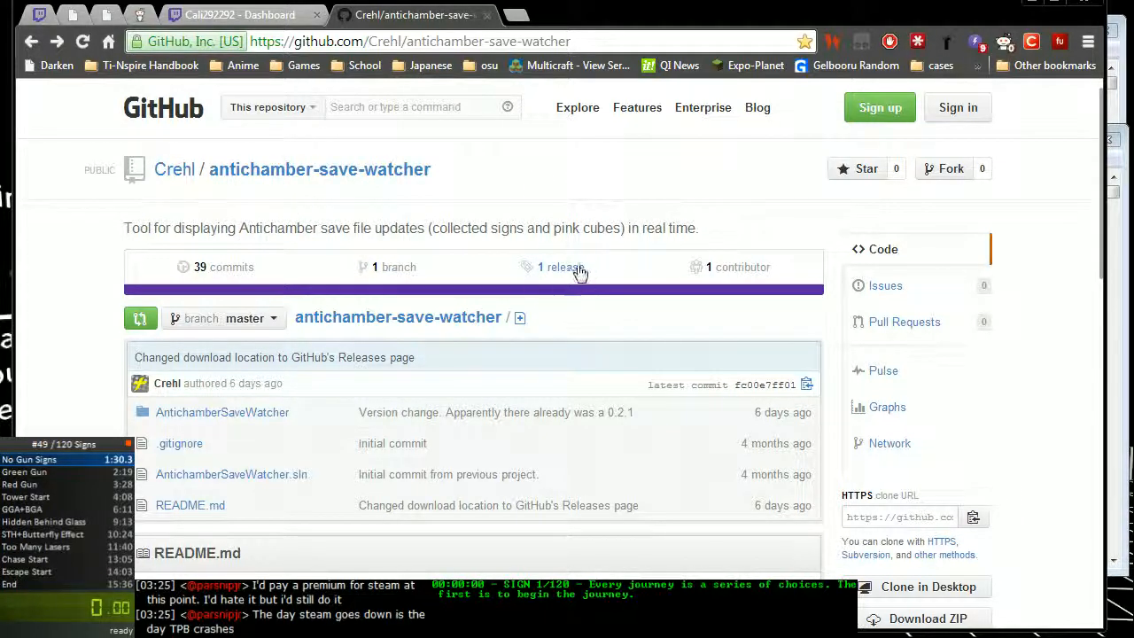
Open the repository's Releases page and look over Antichamber Save Watcher v0.2.2
{"action": "left_click", "coordinate": [557, 267]}
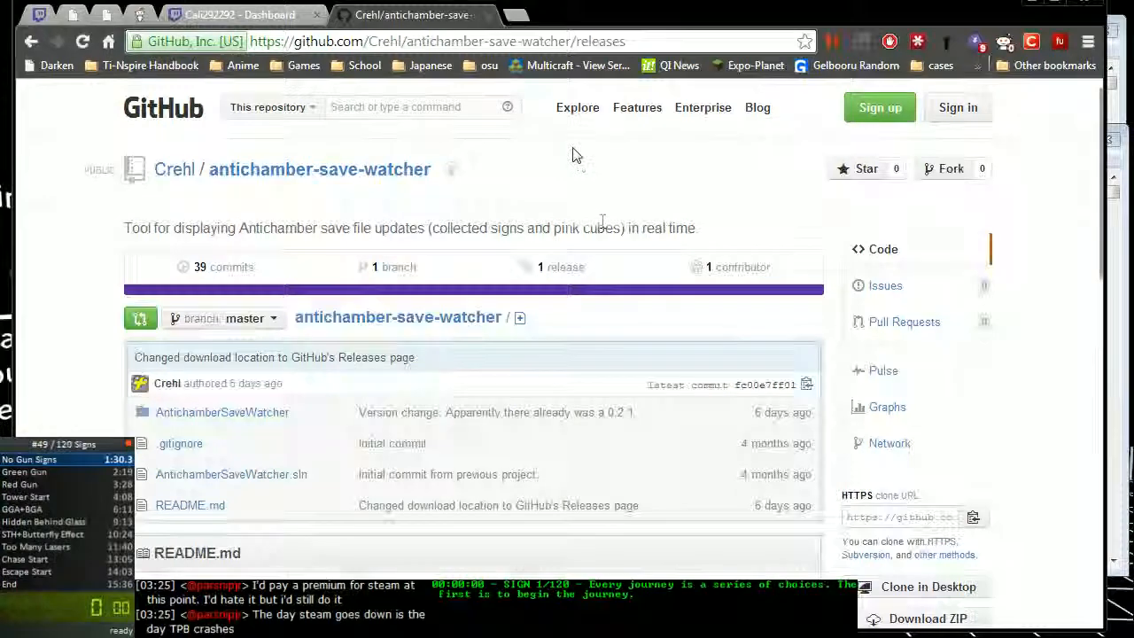
{"action": "left_click", "coordinate": [564, 267]}
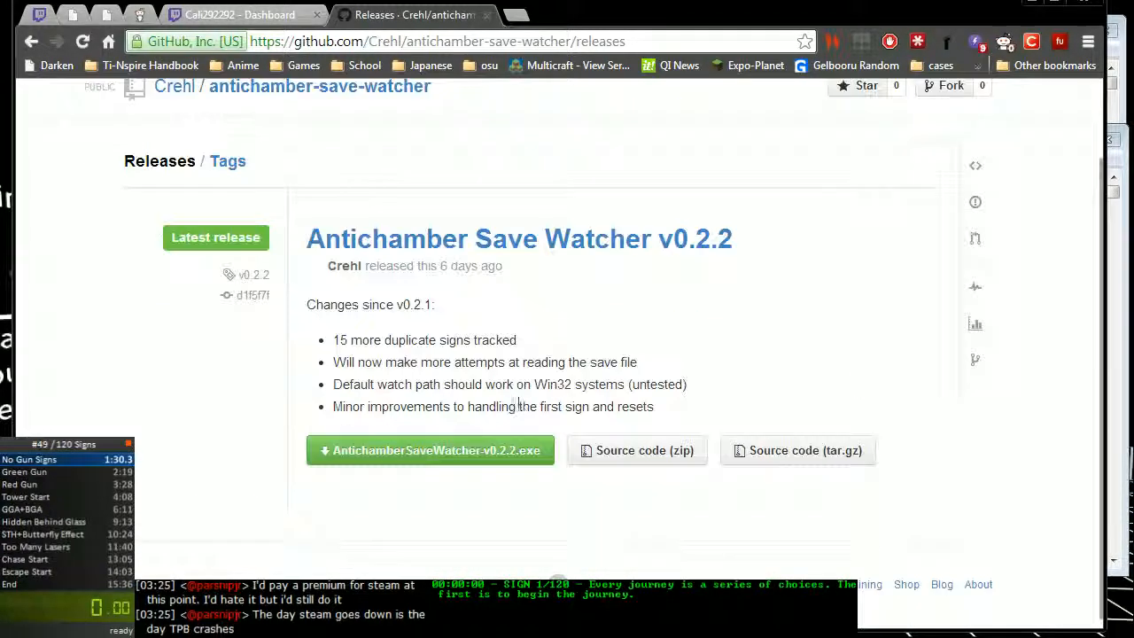
{"action": "scroll", "scroll_direction": "up", "scroll_amount": 3}
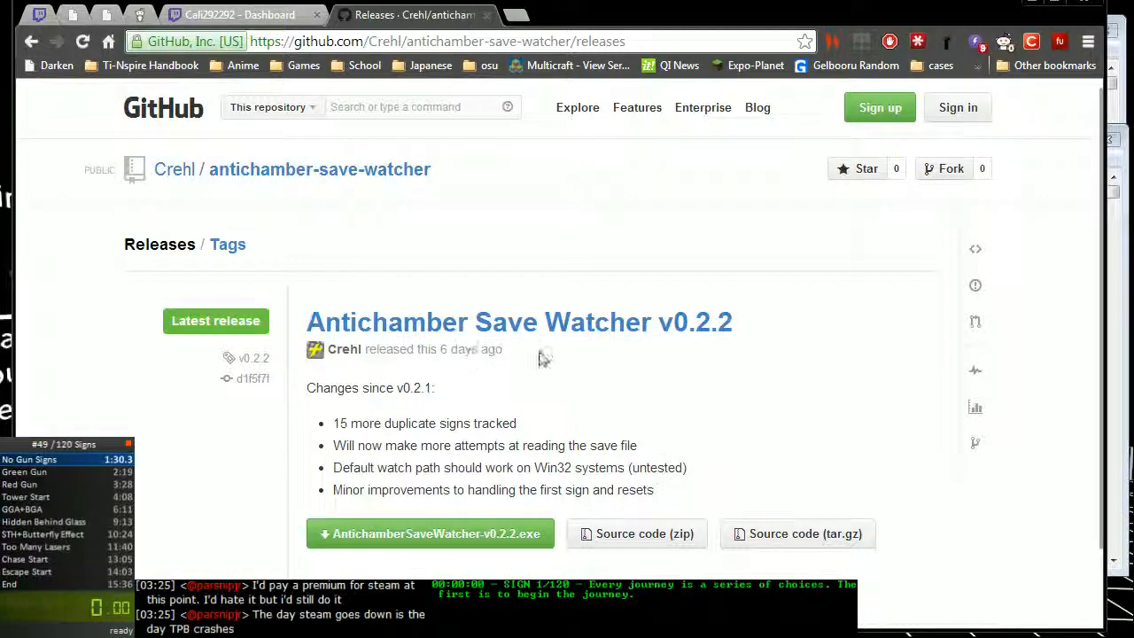
{"action": "mouse_move", "coordinate": [443, 505]}
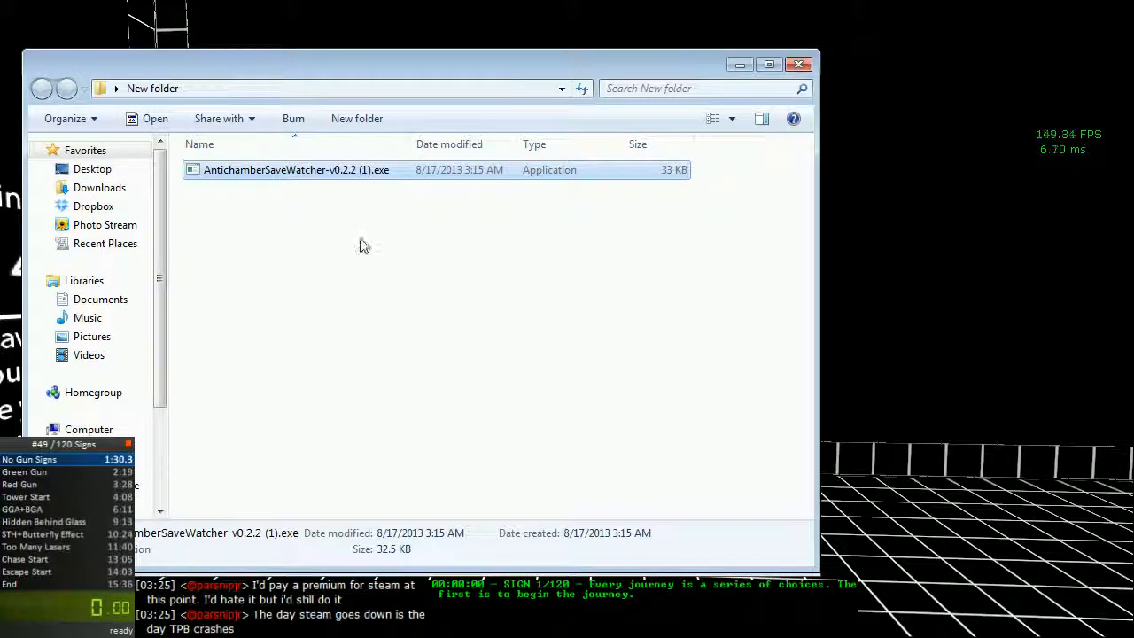
Create a shortcut to AntichamberSaveWatcher-v0.2.2 (1).exe via its right-click menu
{"action": "left_click", "coordinate": [434, 248]}
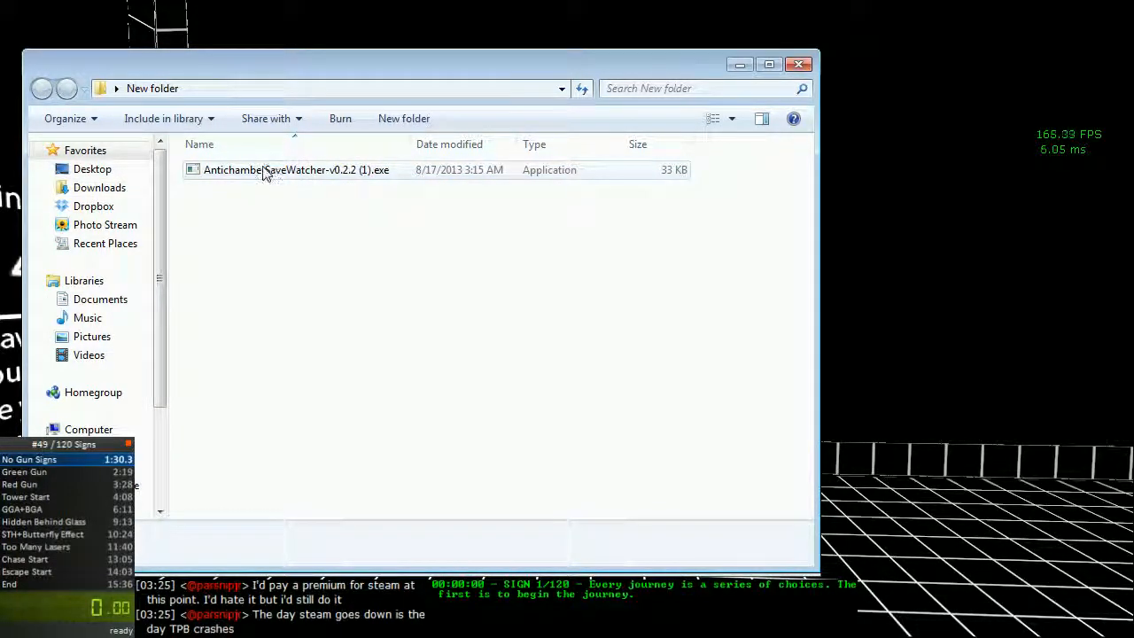
{"action": "right_click", "coordinate": [295, 170]}
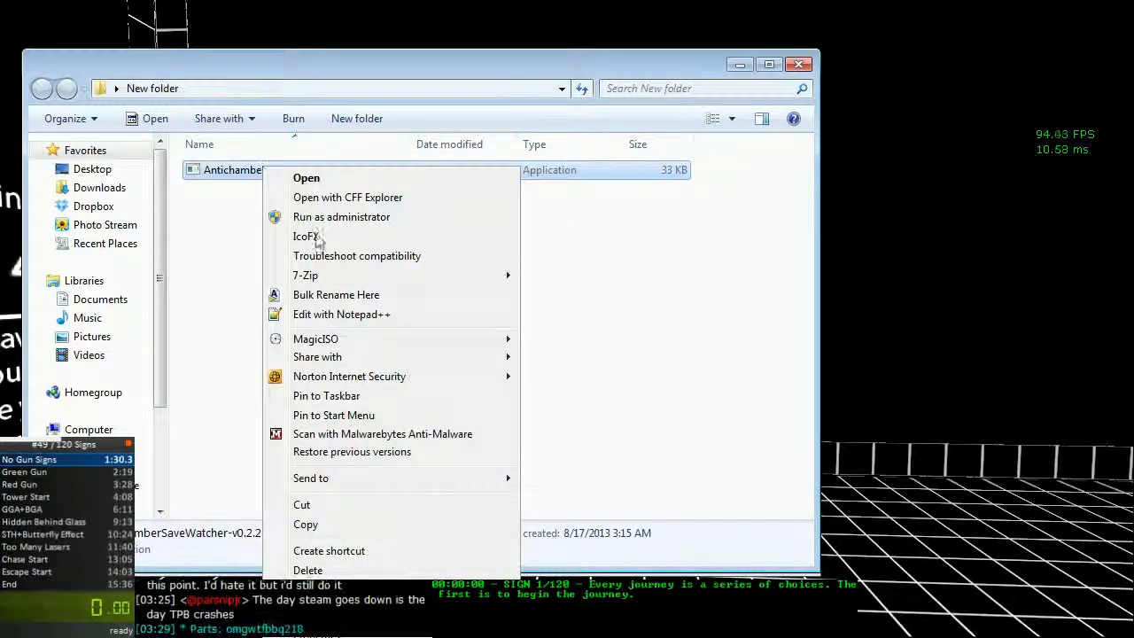
{"action": "mouse_move", "coordinate": [329, 551]}
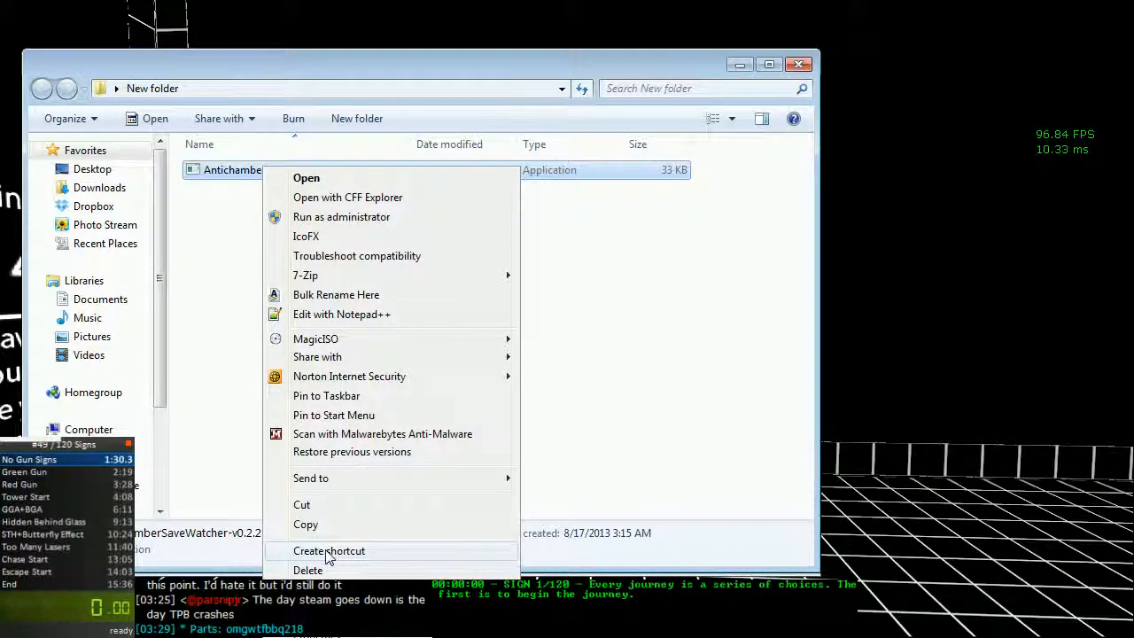
{"action": "left_click", "coordinate": [328, 550]}
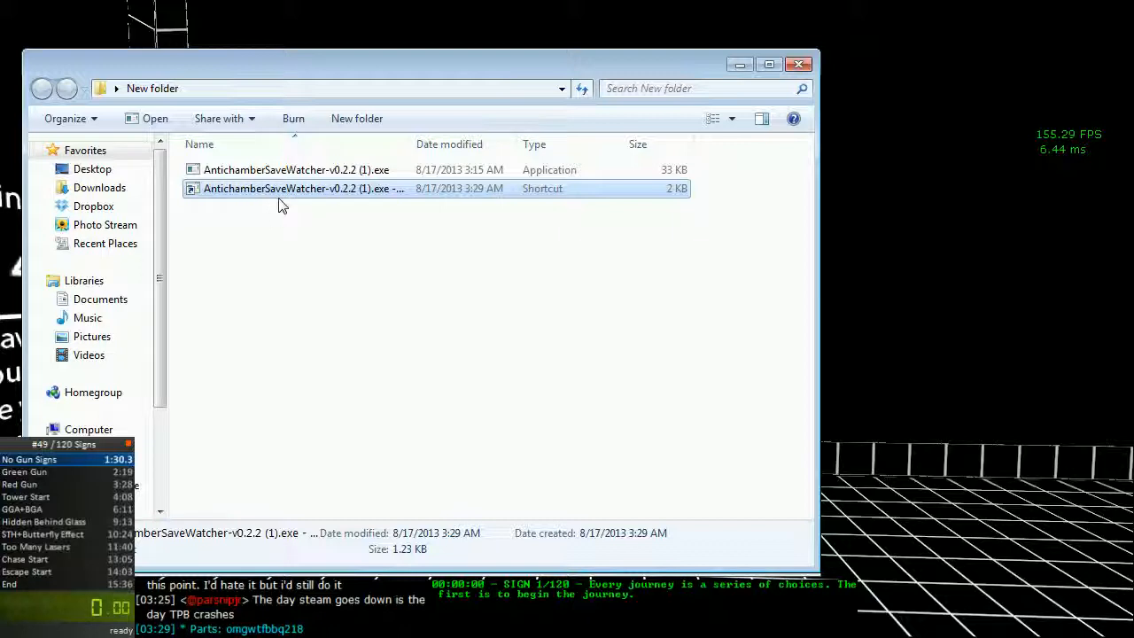
{"action": "left_click", "coordinate": [297, 169]}
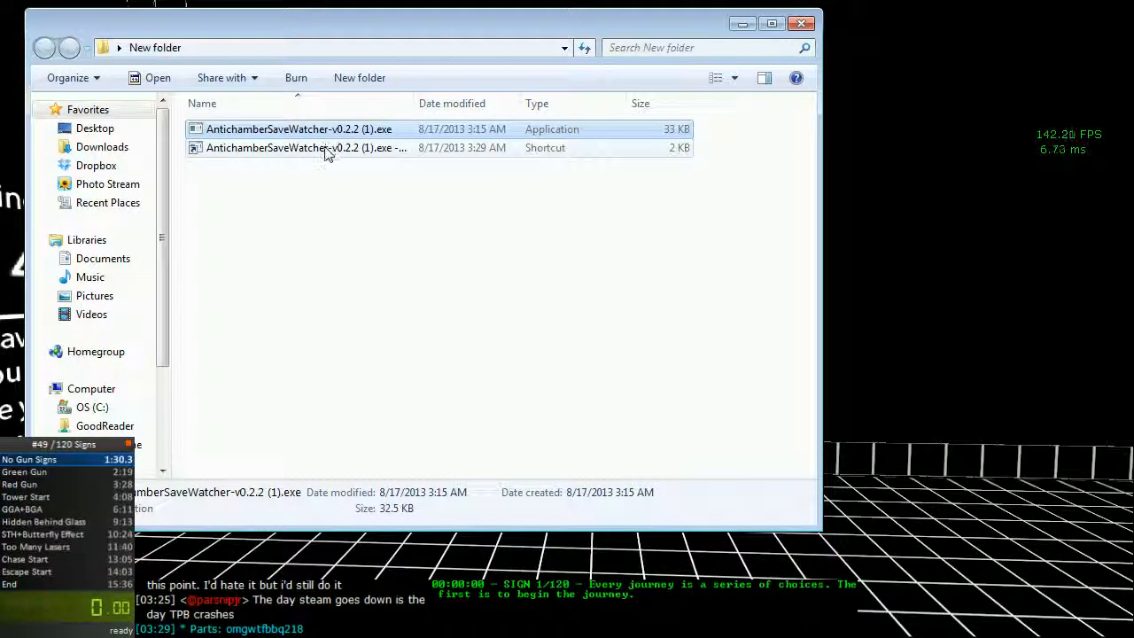
Open the new shortcut's Properties to inspect its Target path, moving the dialog aside
{"action": "right_click", "coordinate": [306, 147]}
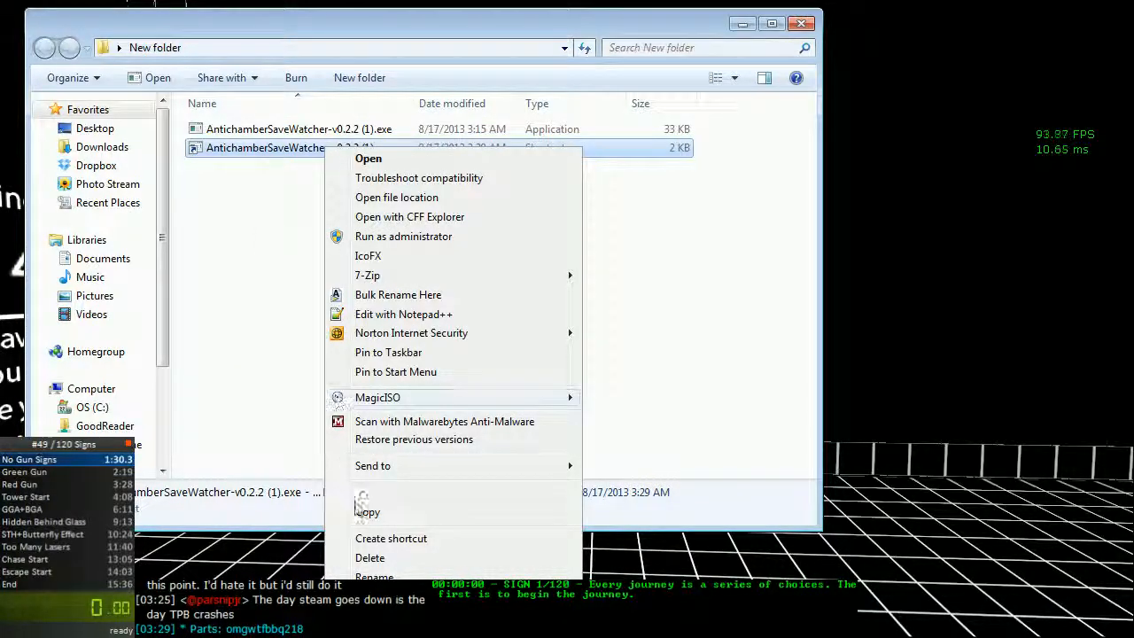
{"action": "left_click", "coordinate": [374, 575]}
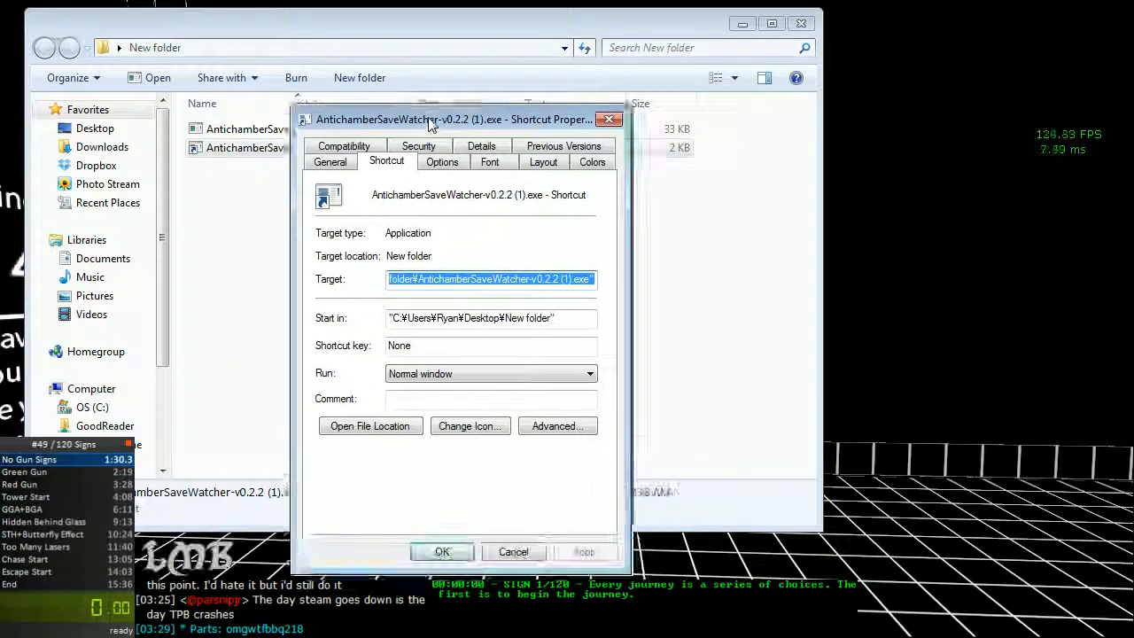
{"action": "left_click_drag", "start_coordinate": [431, 119], "coordinate": [364, 72]}
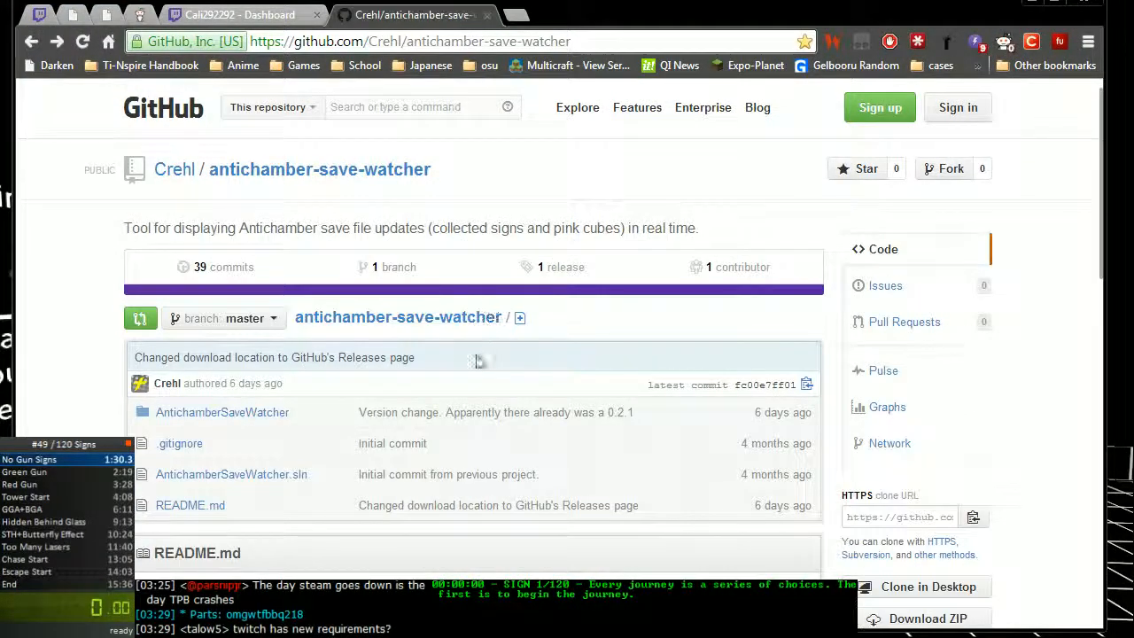
Read the README's Usage arguments, from the signs flag through the file path flag
{"action": "scroll", "scroll_direction": "down", "scroll_amount": 3}
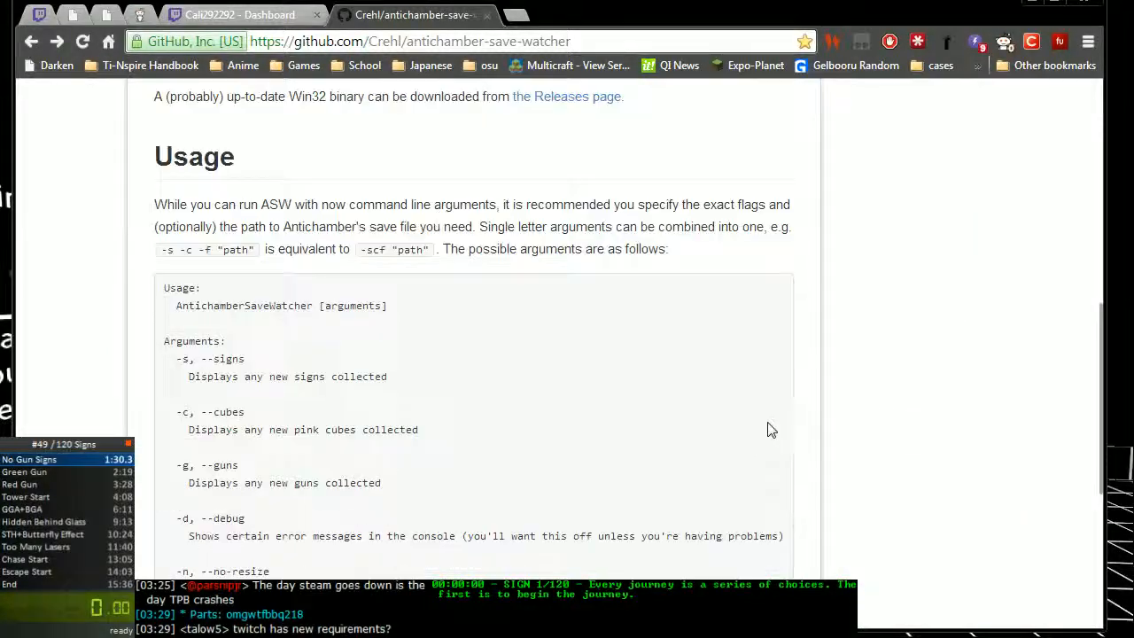
{"action": "mouse_move", "coordinate": [212, 452]}
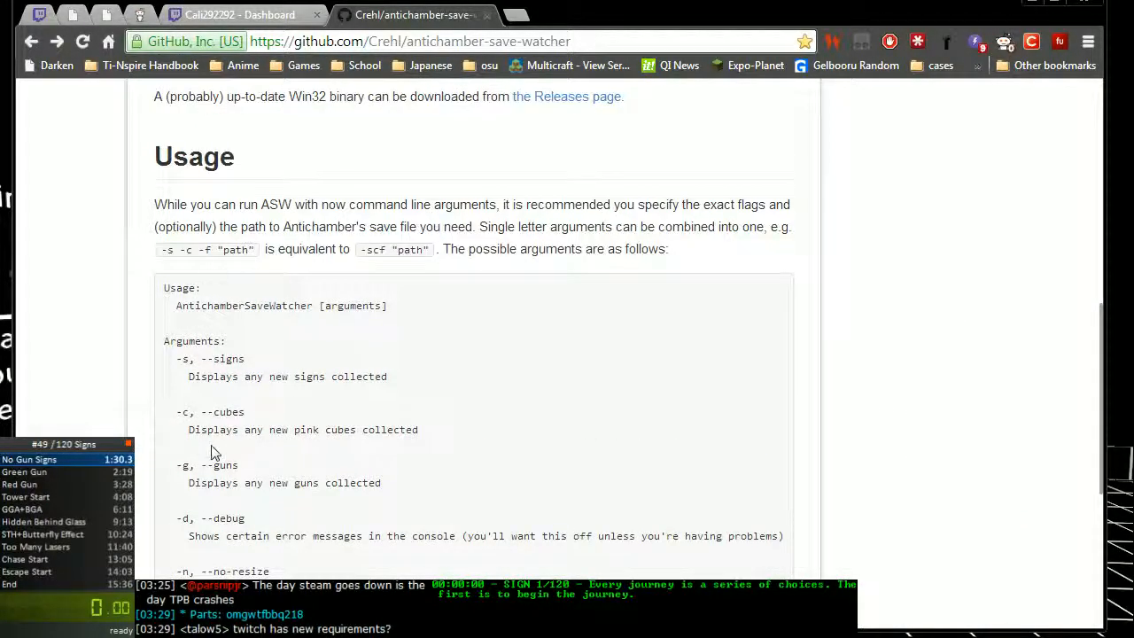
{"action": "scroll", "scroll_direction": "down", "scroll_amount": 3}
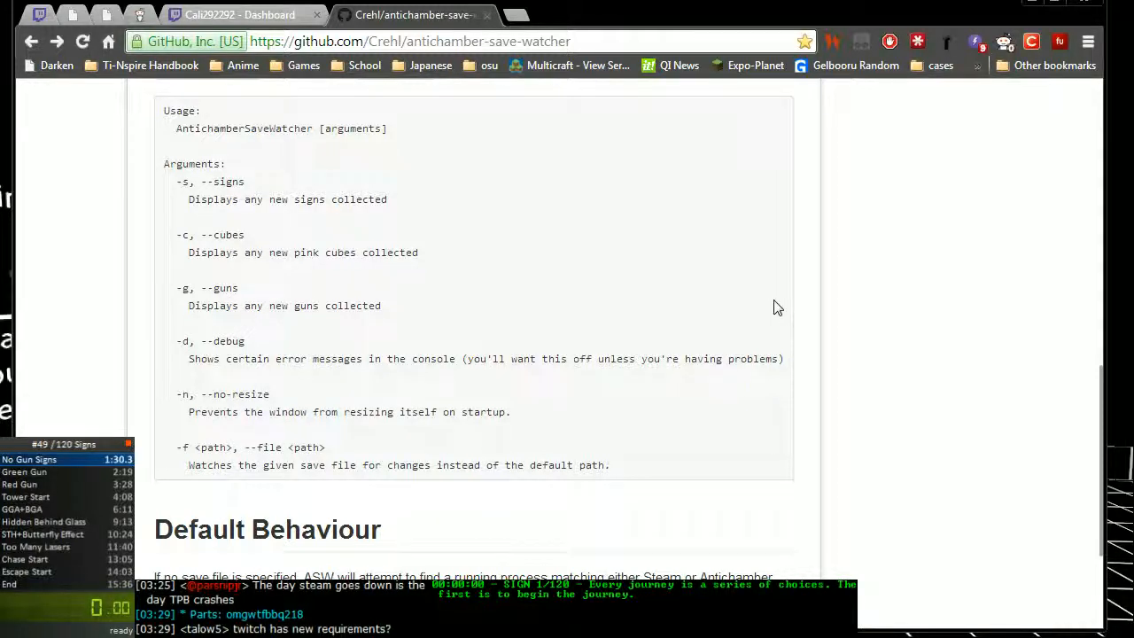
{"action": "scroll", "scroll_direction": "up", "scroll_amount": 3}
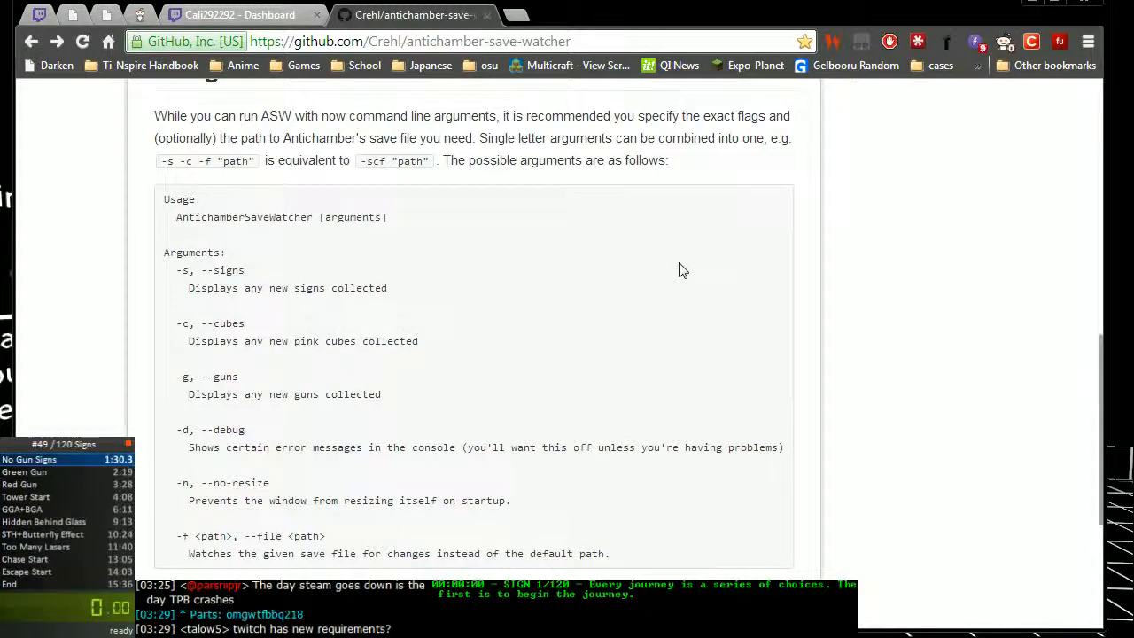
{"action": "mouse_move", "coordinate": [403, 268]}
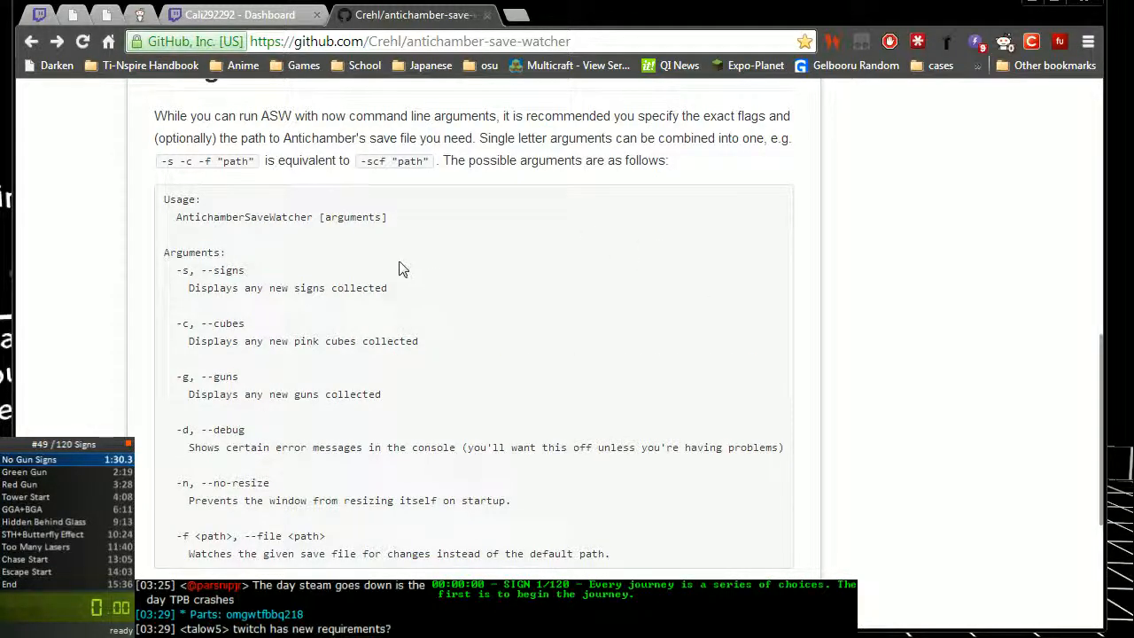
{"action": "mouse_move", "coordinate": [182, 323]}
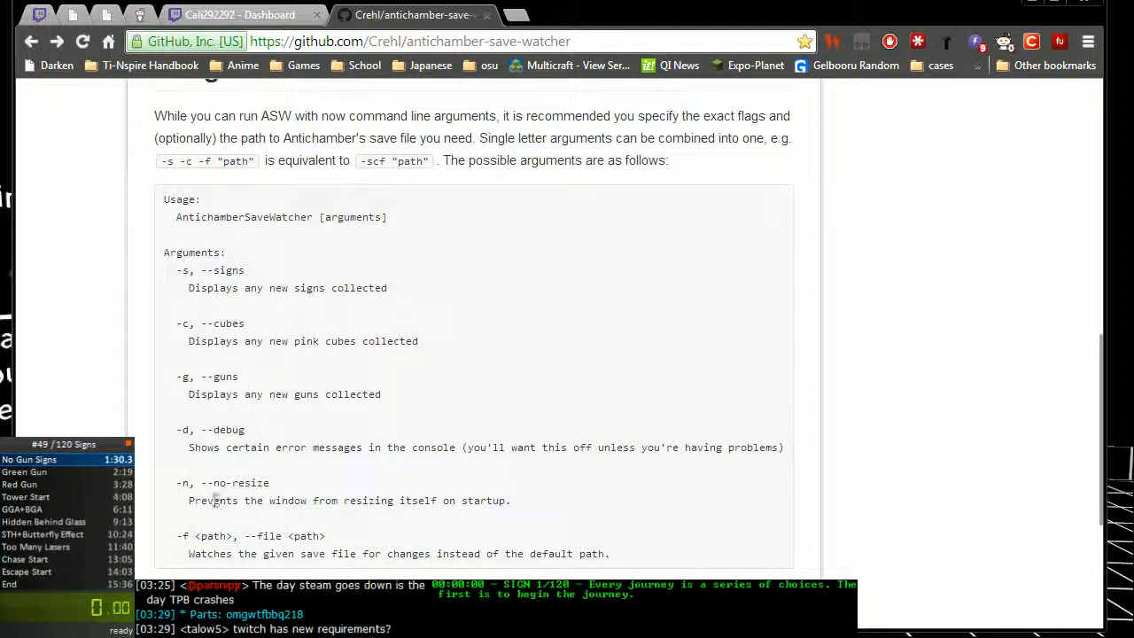
{"action": "mouse_move", "coordinate": [195, 285]}
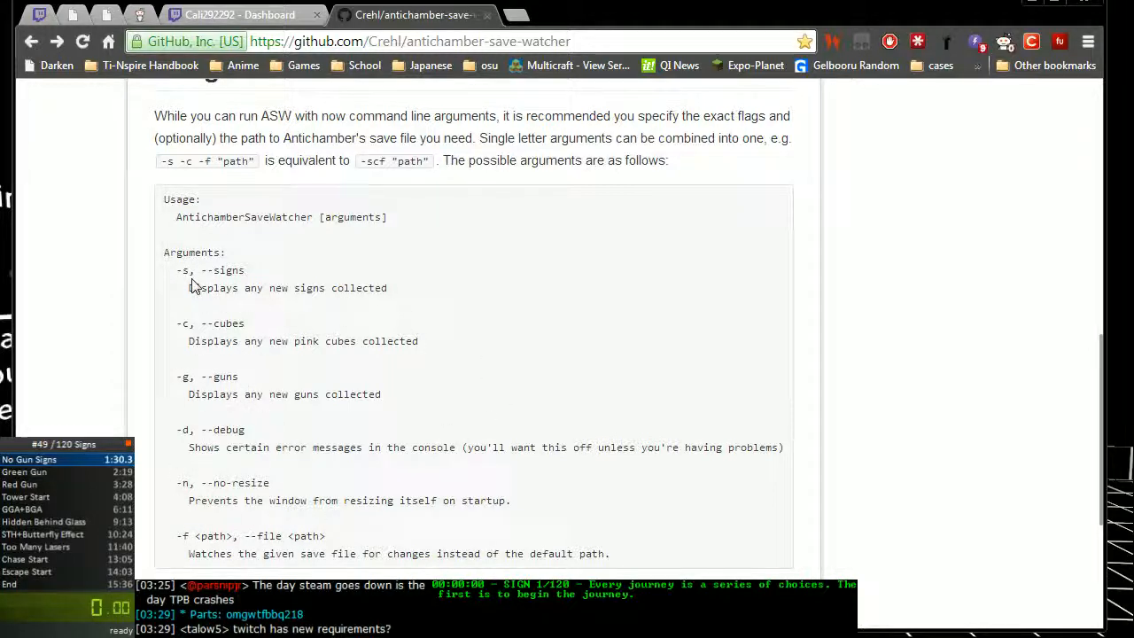
{"action": "mouse_move", "coordinate": [163, 337]}
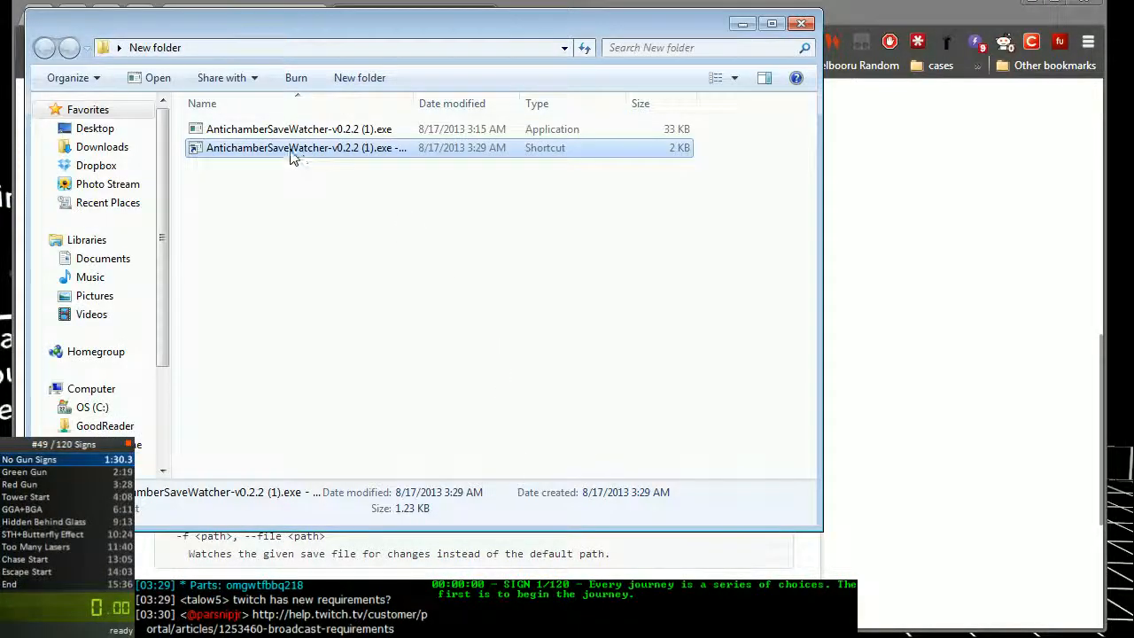
Append the -scg flags to the end of the shortcut's Target field
{"action": "right_click", "coordinate": [305, 147]}
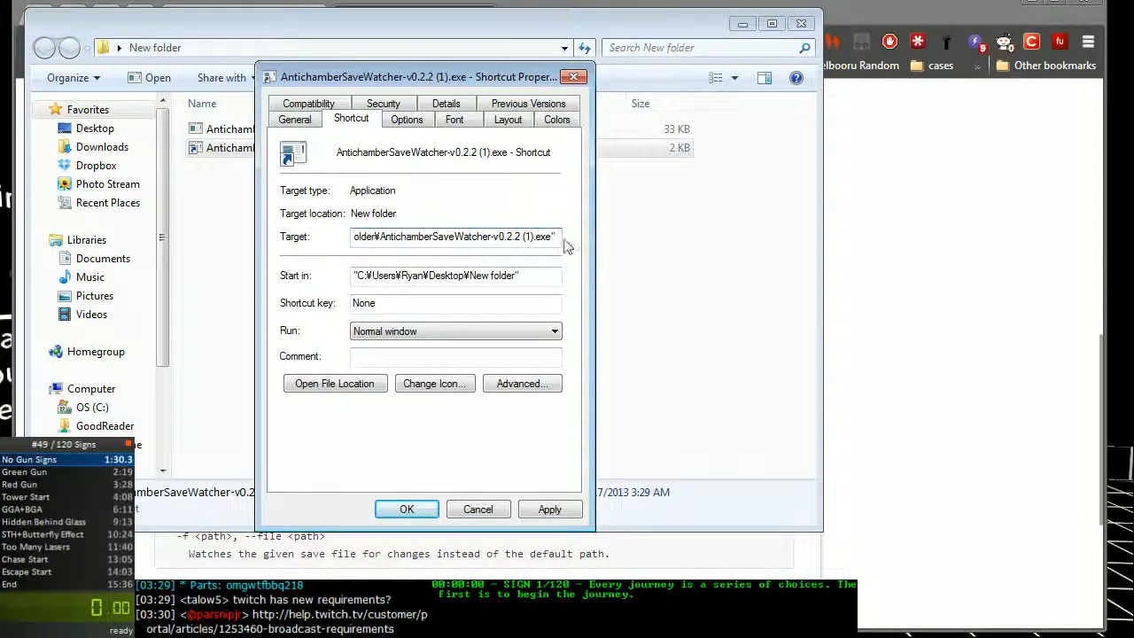
{"action": "mouse_move", "coordinate": [815, 257]}
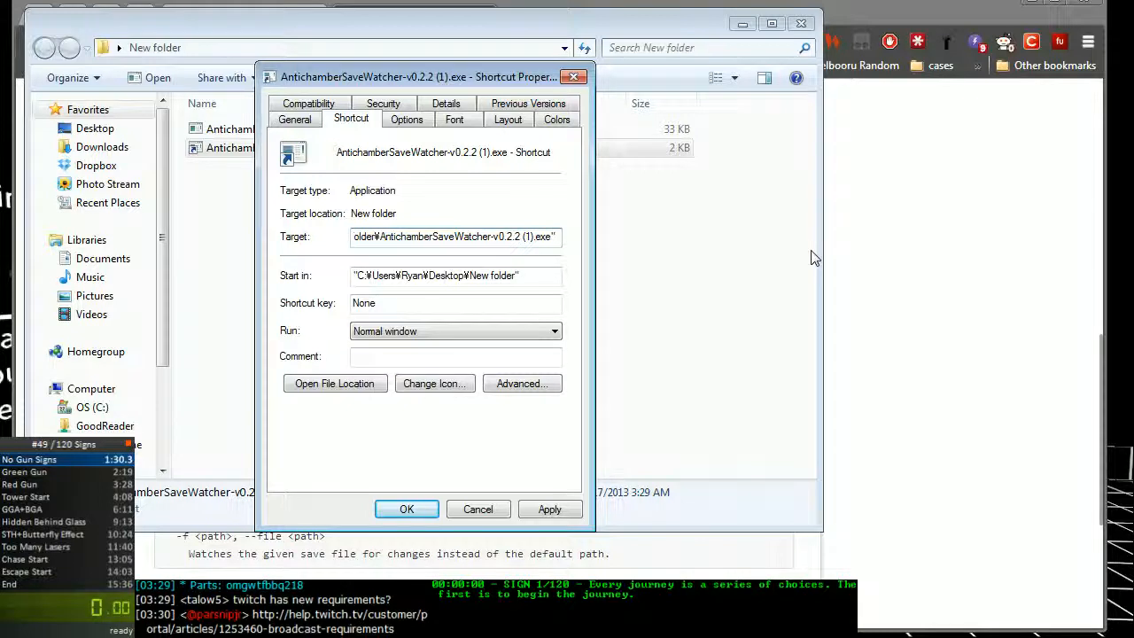
{"action": "type", "text": "-scg"}
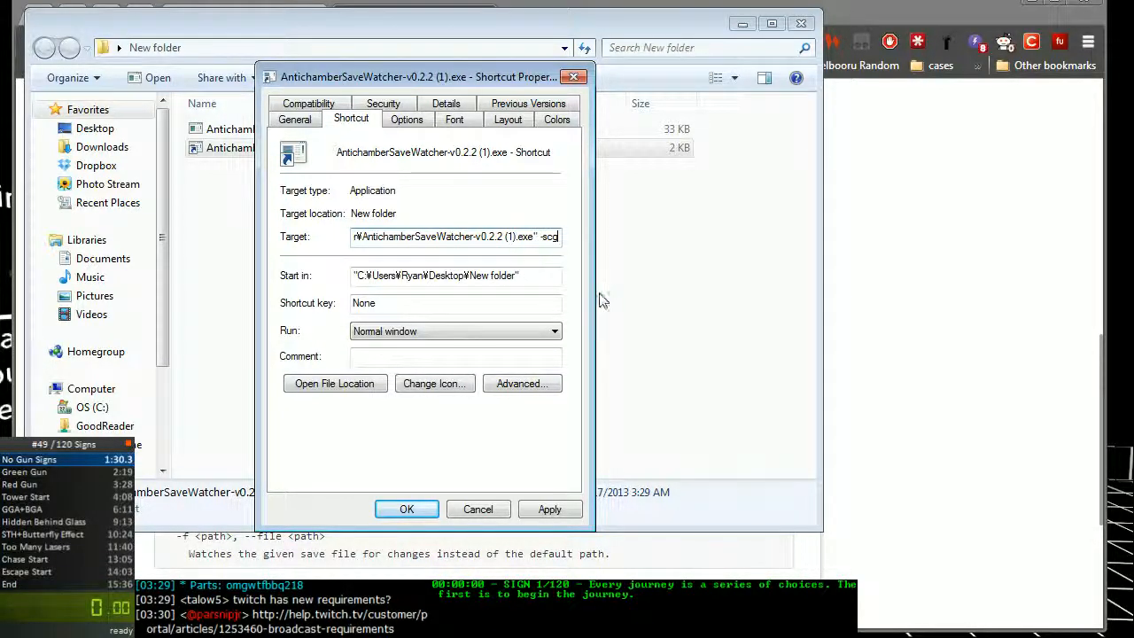
Save the edited shortcut and launch AntichamberSaveWatcher through it
{"action": "left_click", "coordinate": [407, 509]}
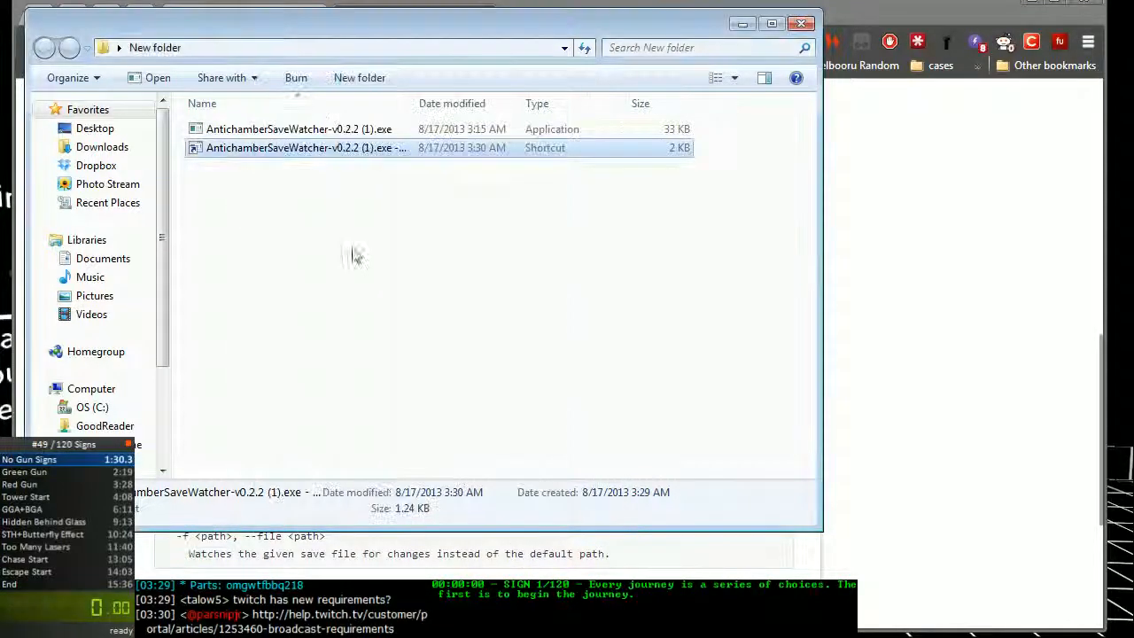
{"action": "double_click", "coordinate": [306, 148]}
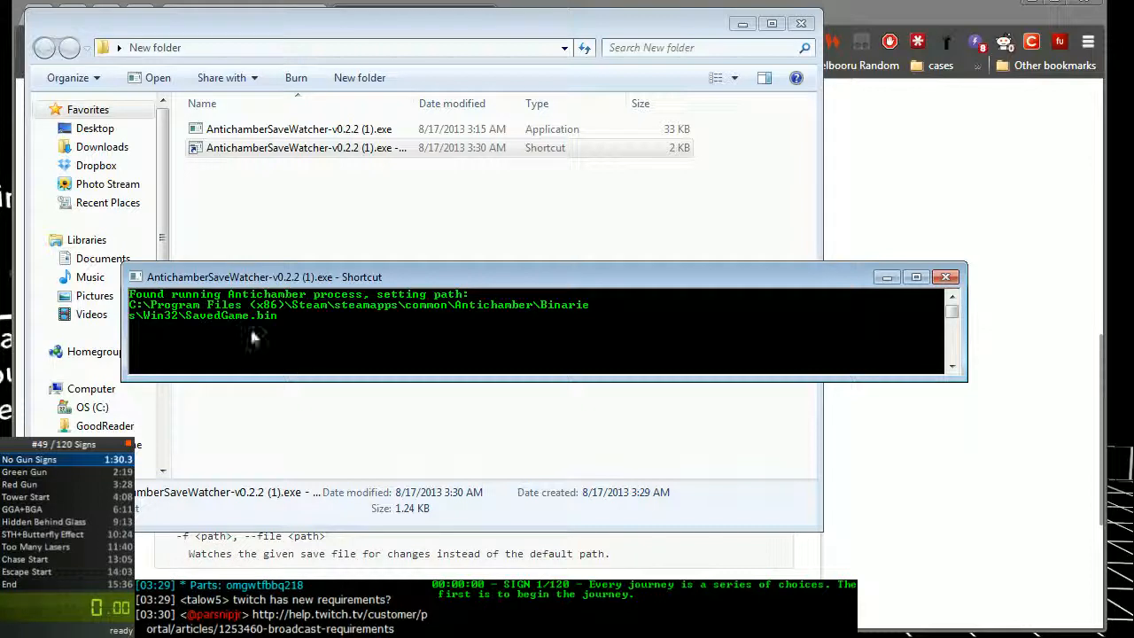
{"action": "mouse_move", "coordinate": [691, 350]}
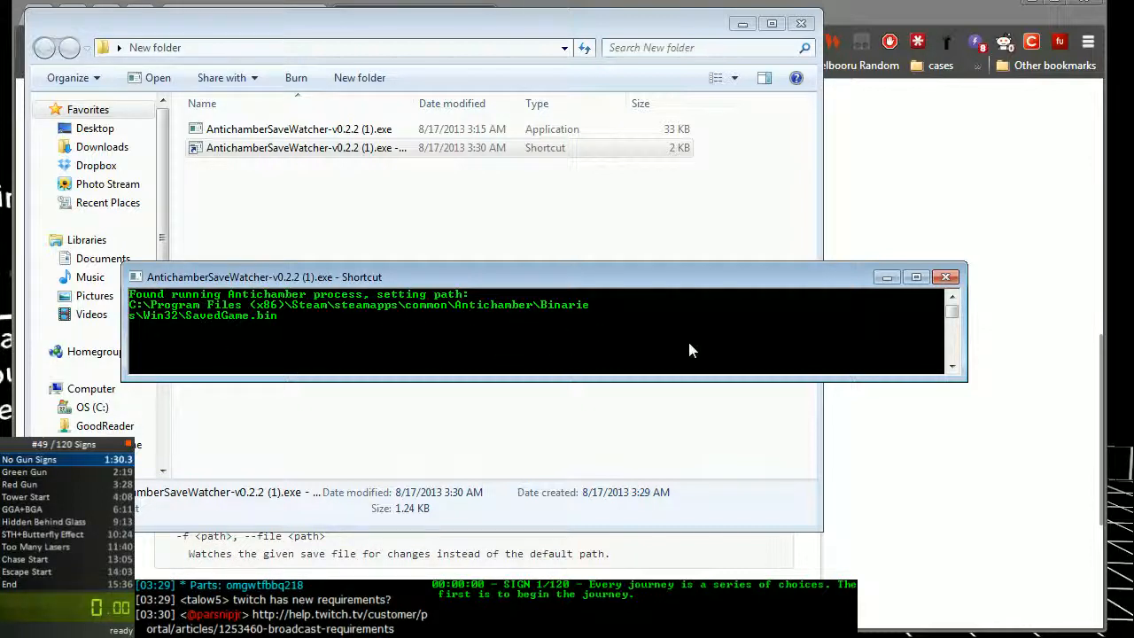
{"action": "mouse_move", "coordinate": [161, 320]}
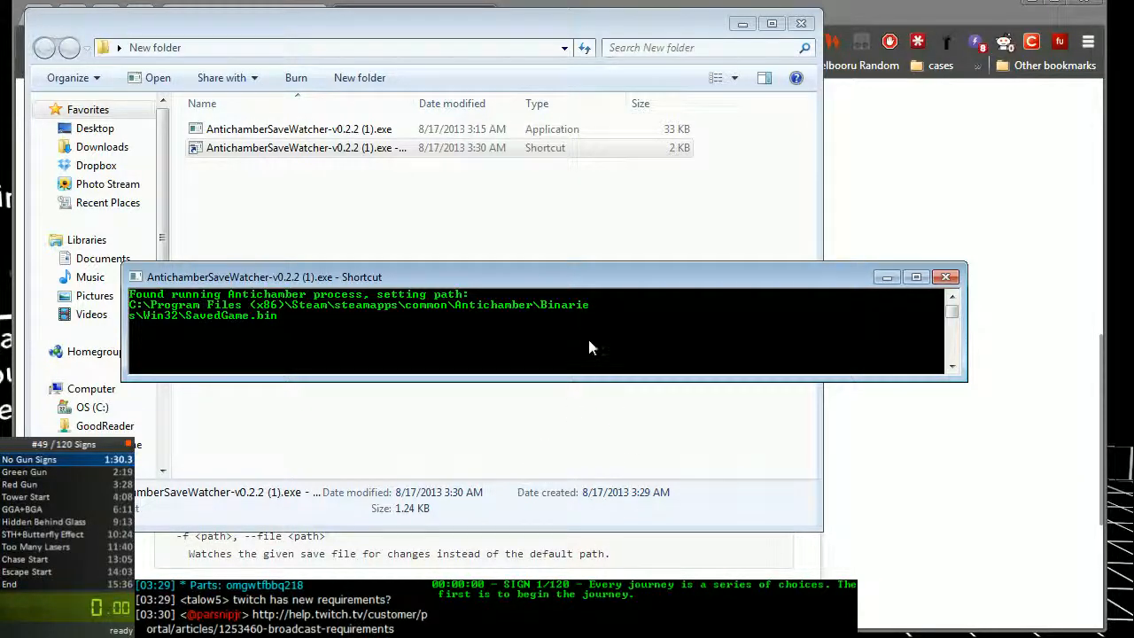
{"action": "mouse_move", "coordinate": [594, 325]}
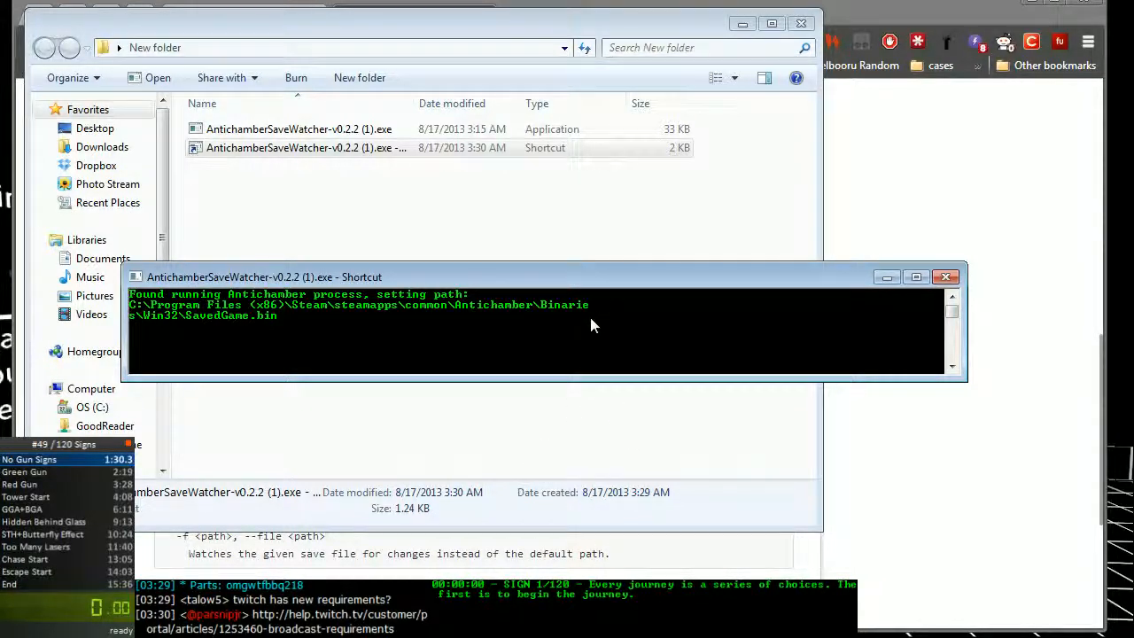
{"action": "mouse_move", "coordinate": [840, 326]}
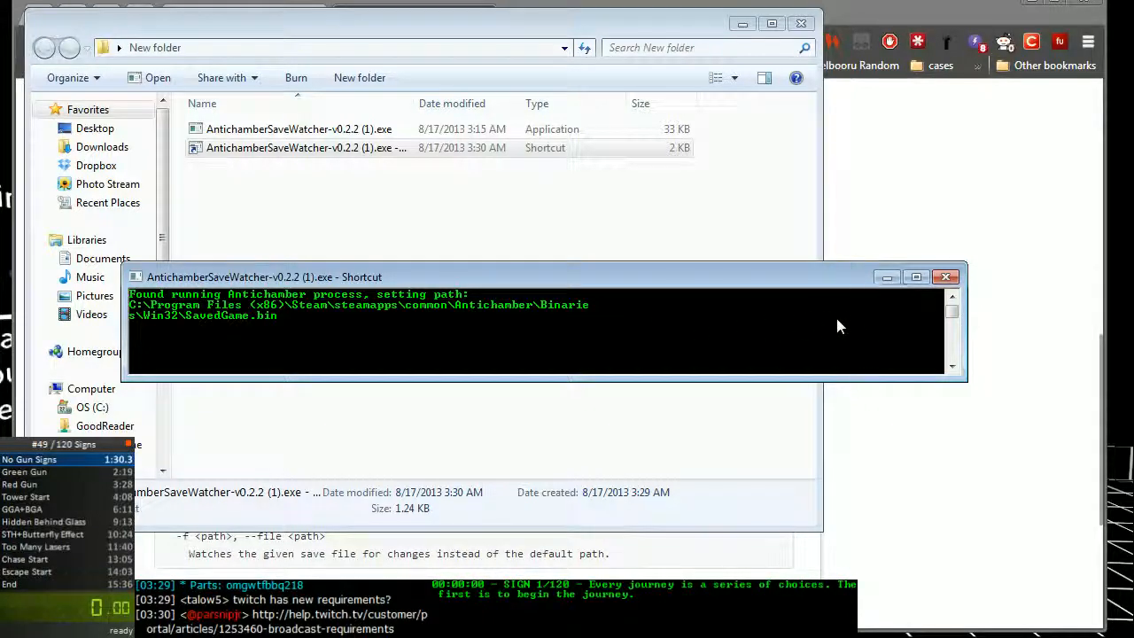
{"action": "mouse_move", "coordinate": [919, 295]}
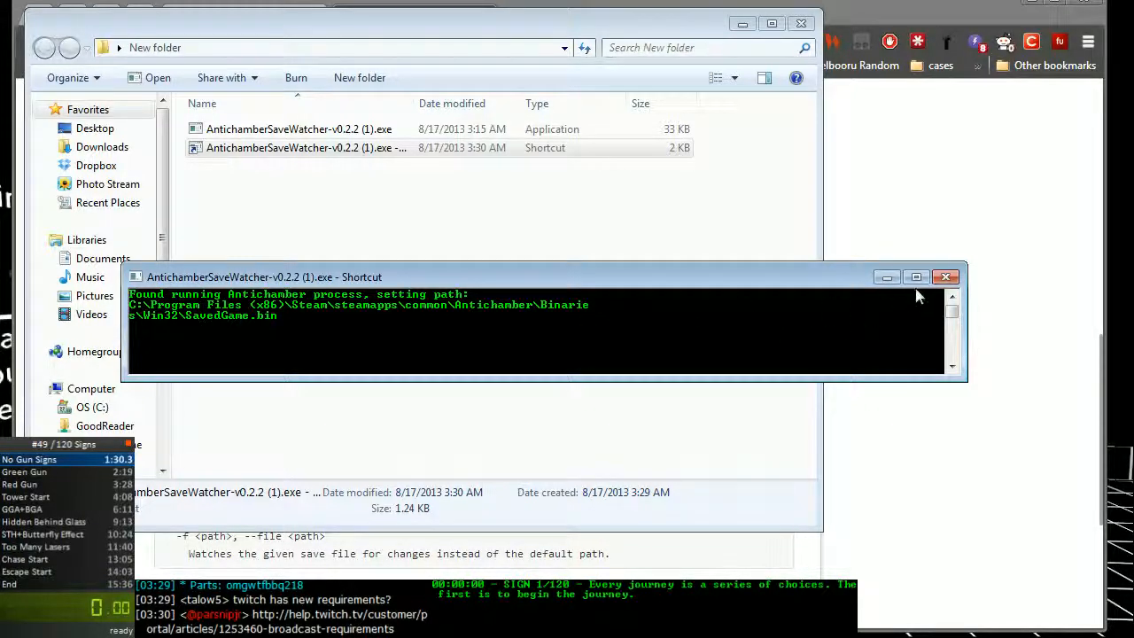
{"action": "mouse_move", "coordinate": [598, 354]}
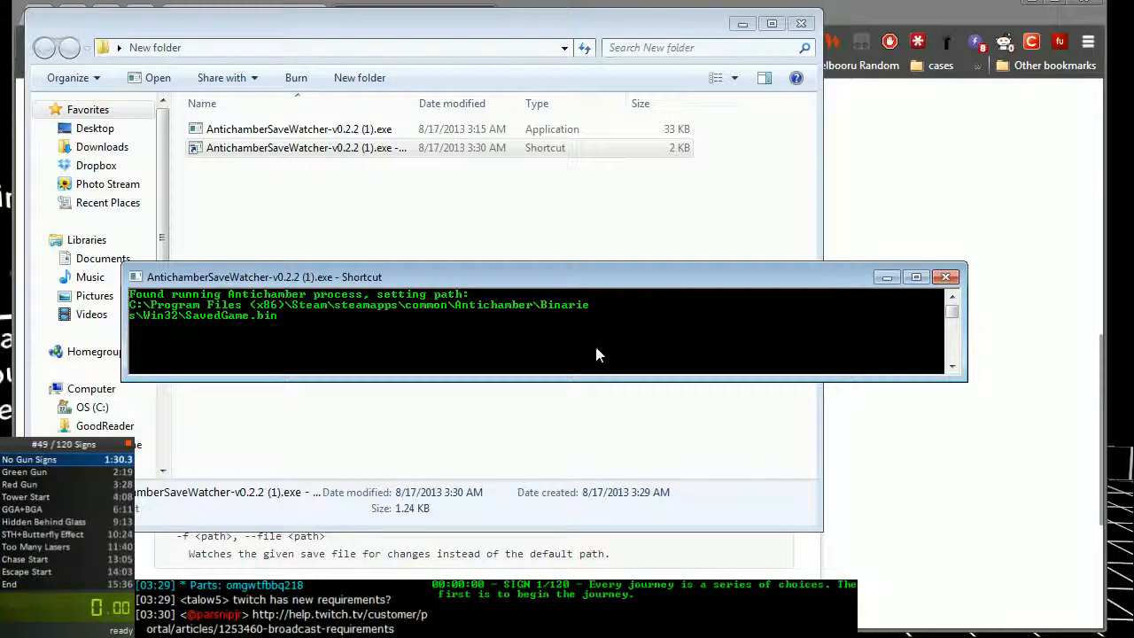
Close the watcher console and reopen the shortcut's Properties to edit its Target
{"action": "left_click", "coordinate": [944, 277]}
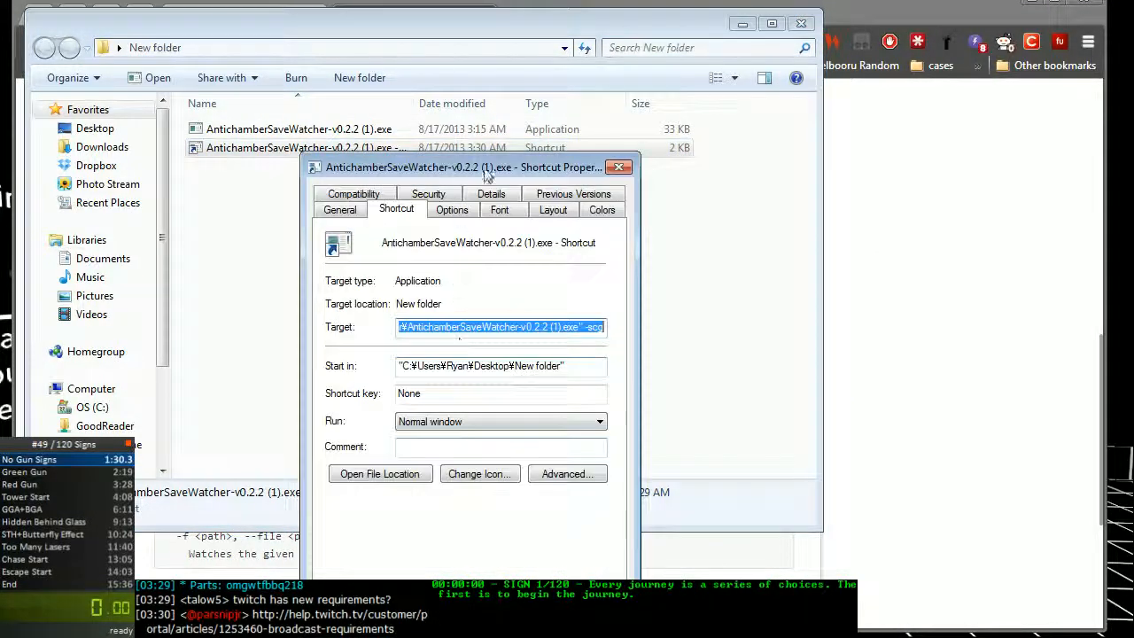
{"action": "left_click_drag", "start_coordinate": [488, 168], "coordinate": [352, 84]}
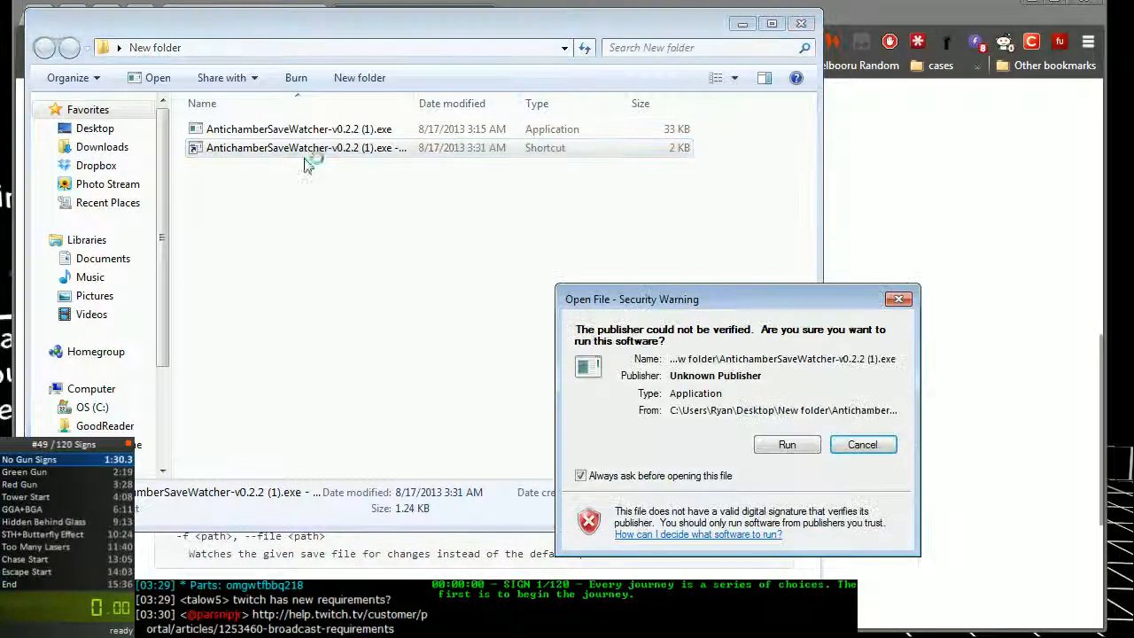
Allow the unverified watcher to run, then position its console over the running game
{"action": "left_click", "coordinate": [786, 444]}
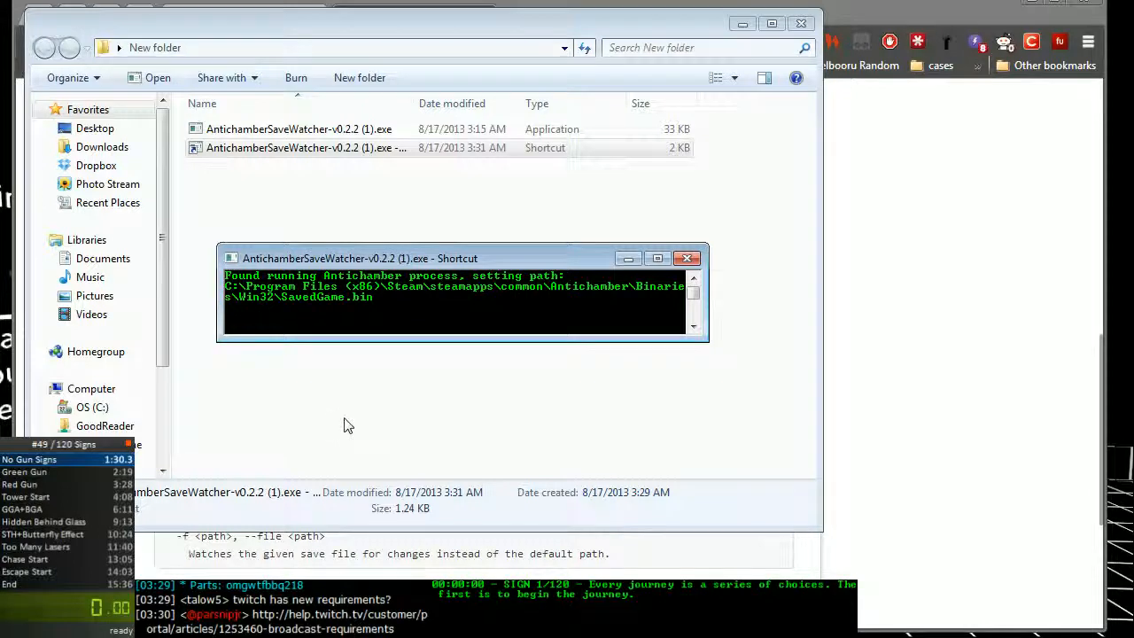
{"action": "mouse_move", "coordinate": [346, 316]}
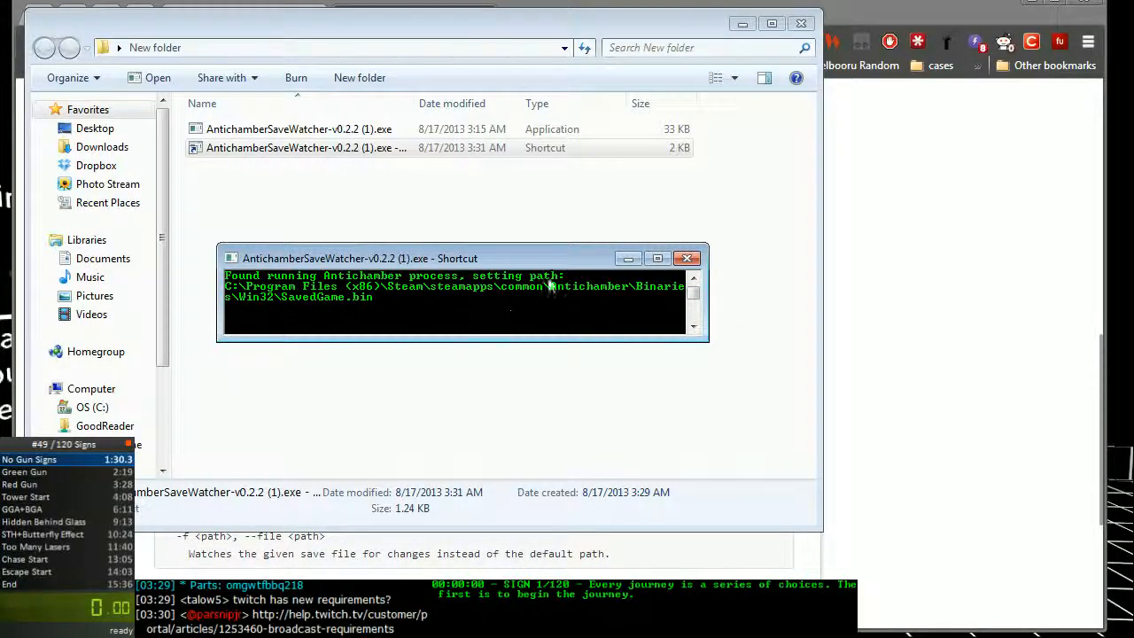
{"action": "left_click_drag", "start_coordinate": [461, 258], "coordinate": [461, 213]}
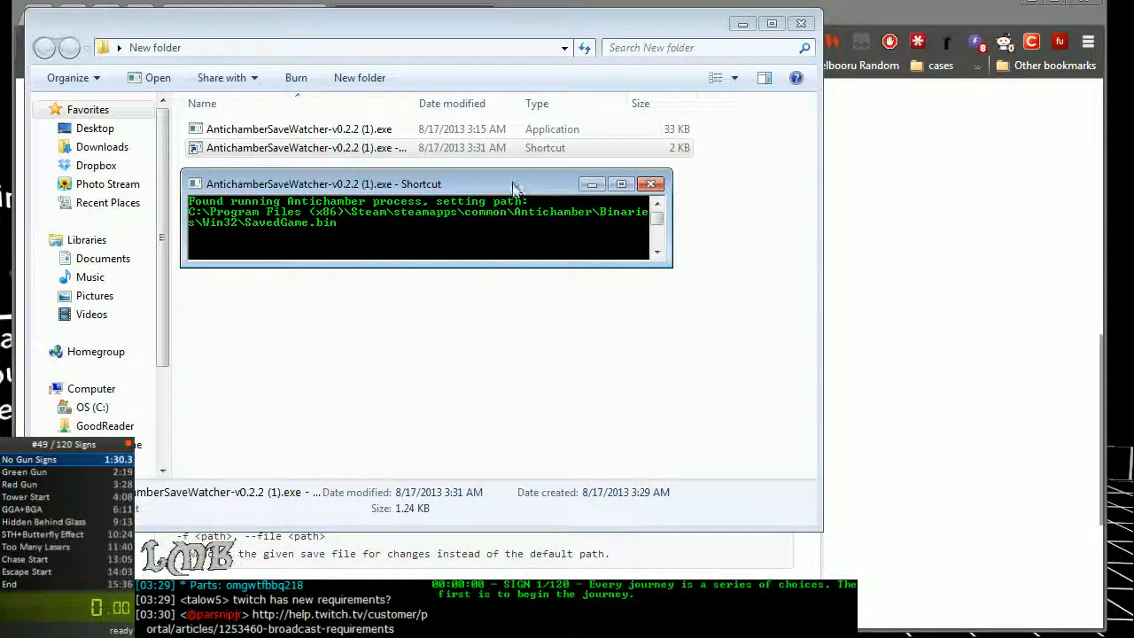
{"action": "left_click_drag", "start_coordinate": [425, 184], "coordinate": [447, 194]}
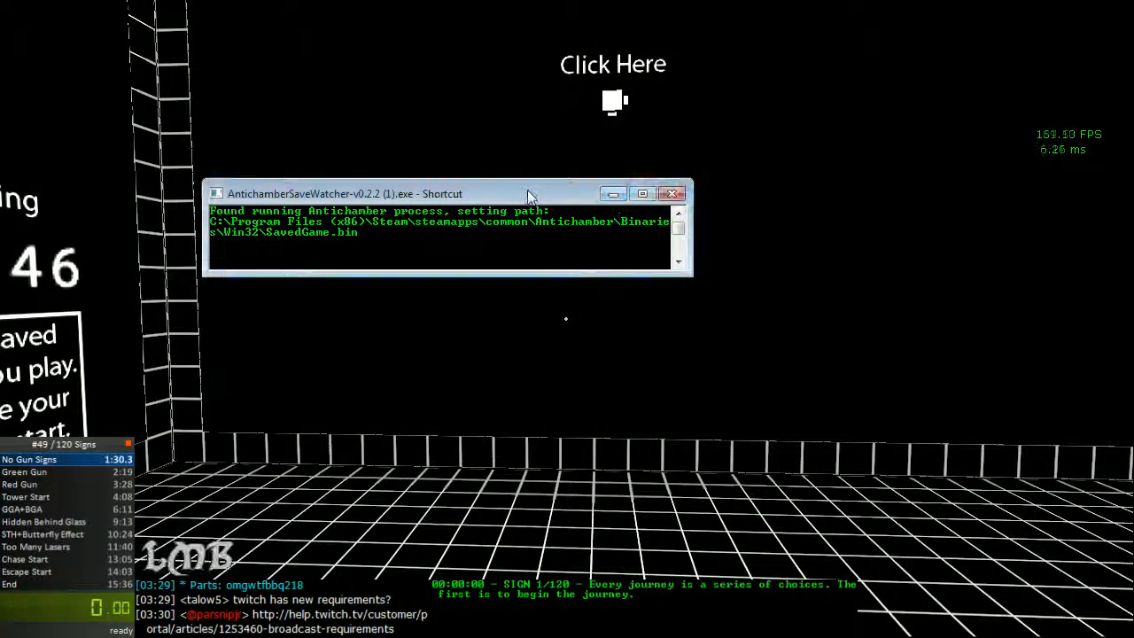
Move the console to the top-left corner and play until signs 2 and 3 of 120 log
{"action": "left_click_drag", "start_coordinate": [443, 193], "coordinate": [257, 23]}
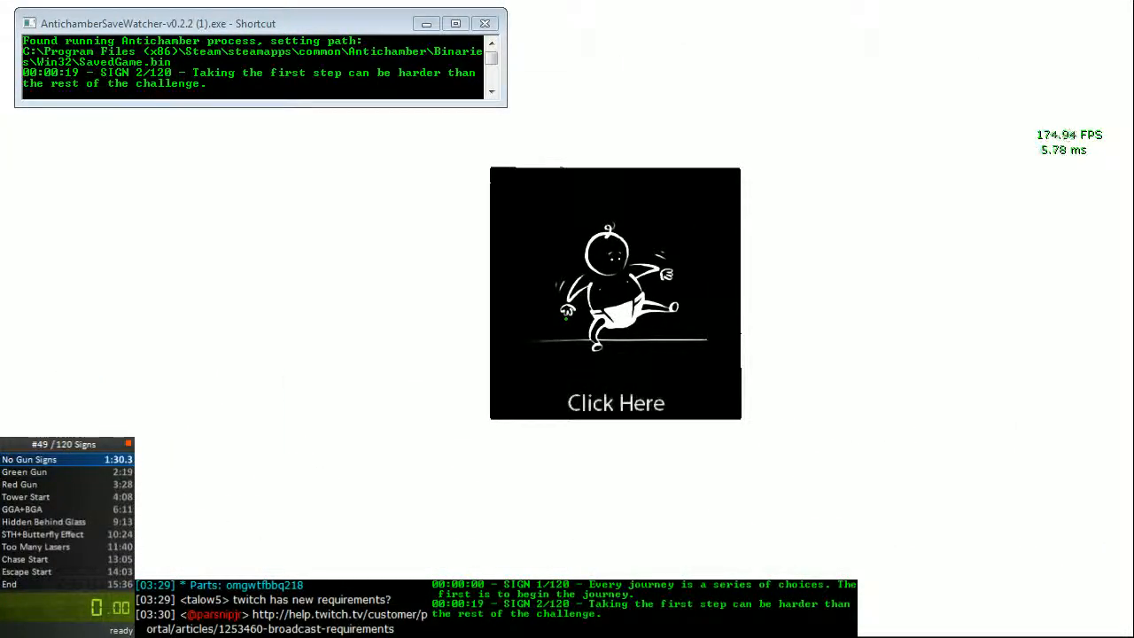
{"action": "left_click", "coordinate": [614, 403]}
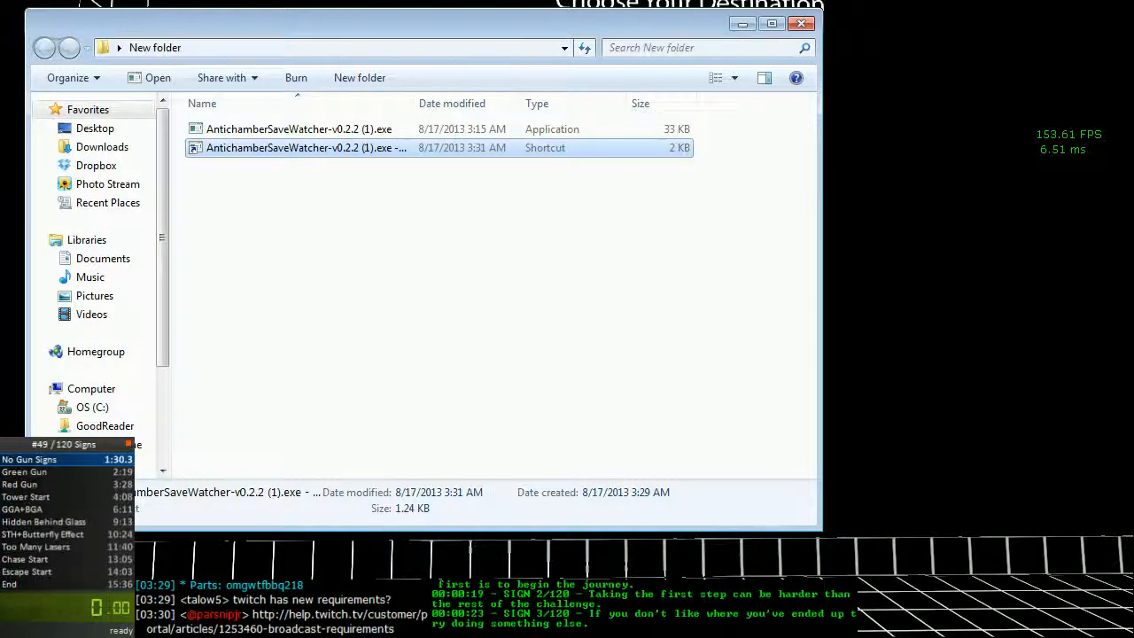
{"action": "mouse_move", "coordinate": [336, 158]}
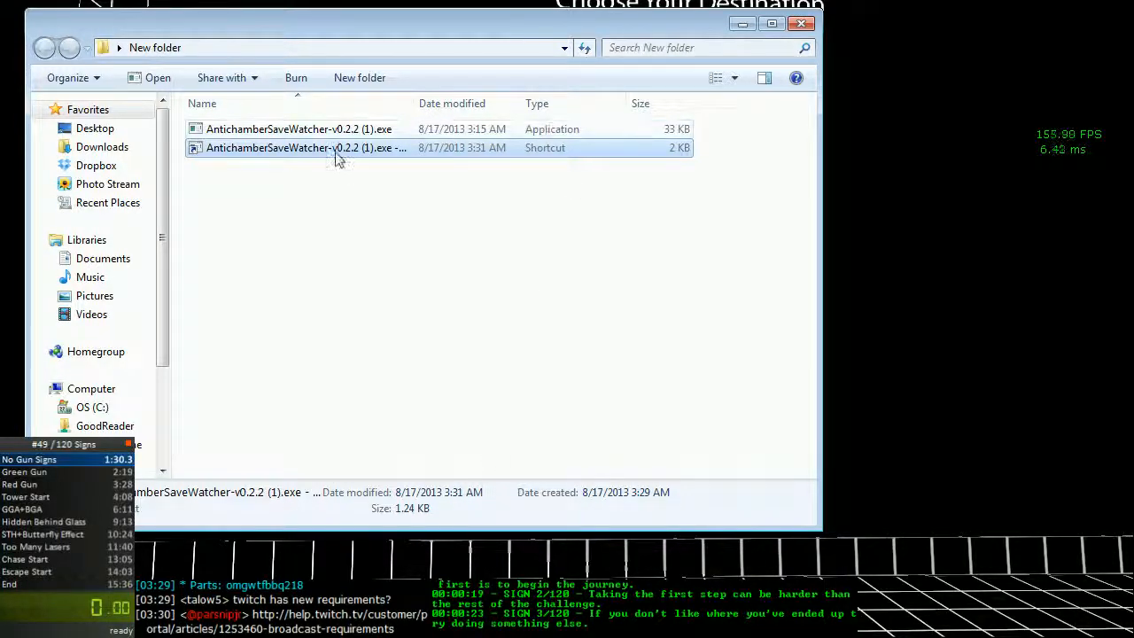
Append the -scgnf flags to the watcher shortcut's Target and browse Antichamber's UDKGame Config folder
{"action": "right_click", "coordinate": [305, 147]}
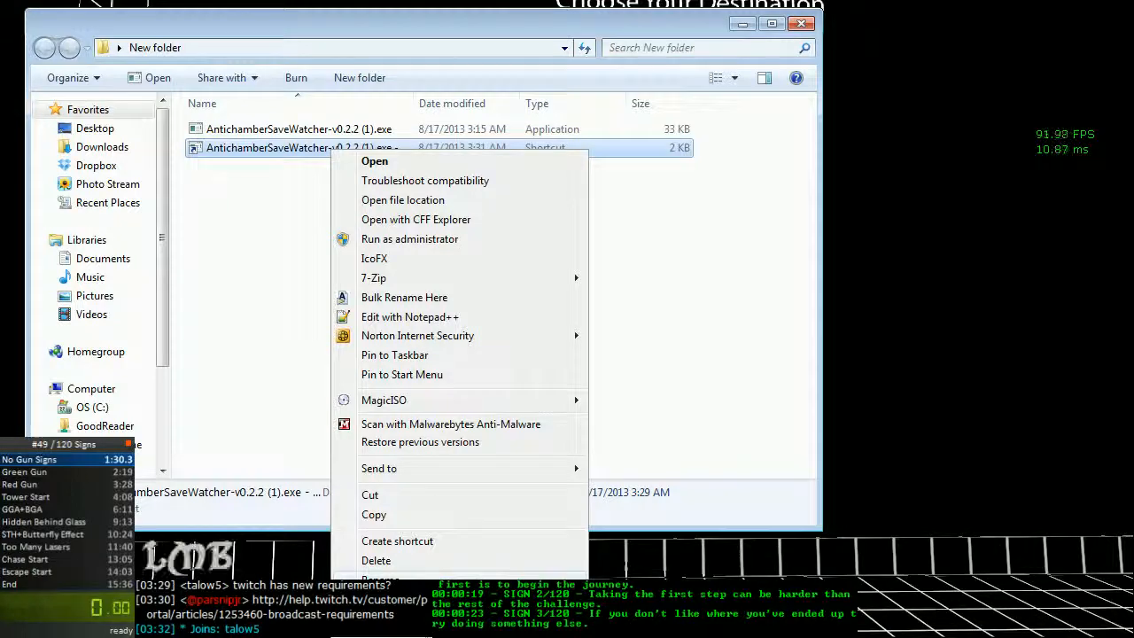
{"action": "left_click", "coordinate": [390, 575]}
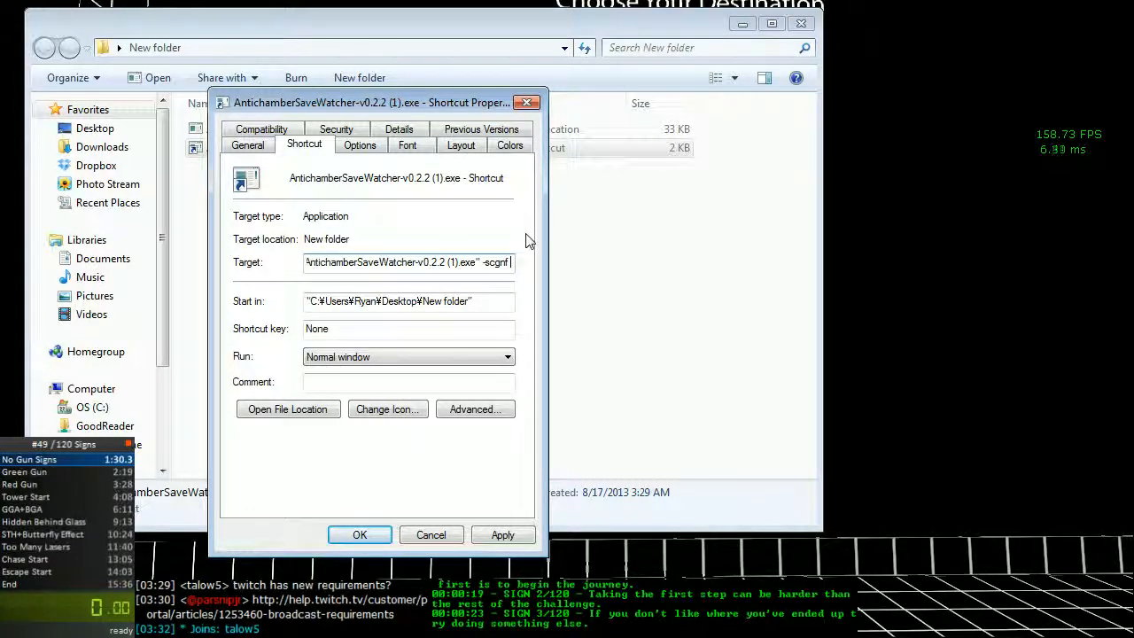
{"action": "type", "text": "\"\""}
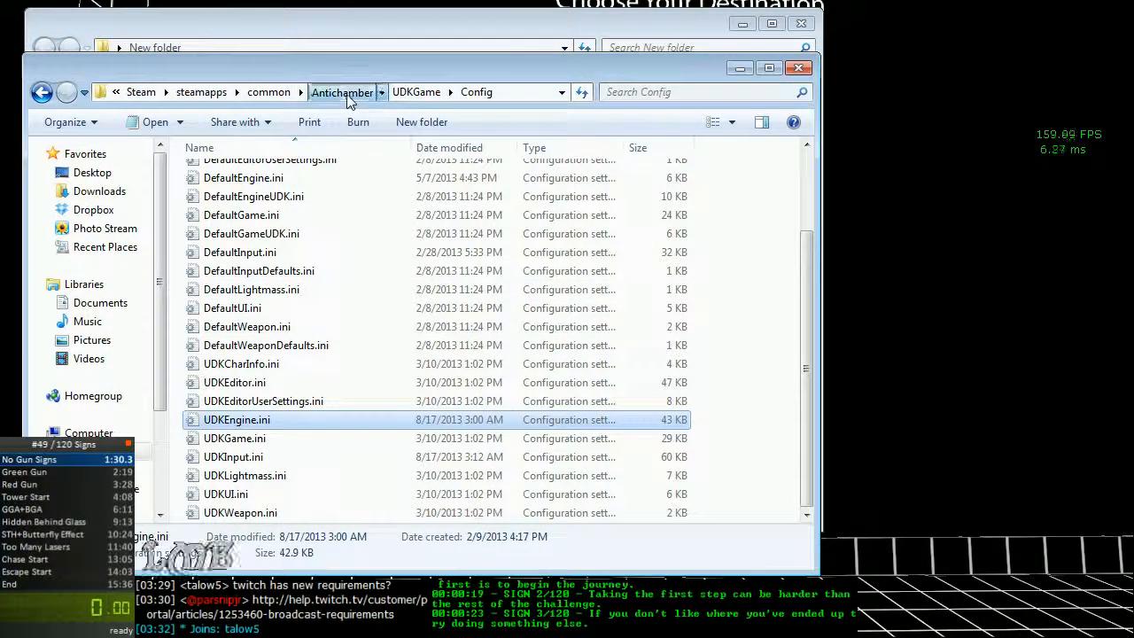
Copy the Antichamber Binaries\Win32 folder path from the address bar into the shortcut's Target
{"action": "left_click", "coordinate": [342, 92]}
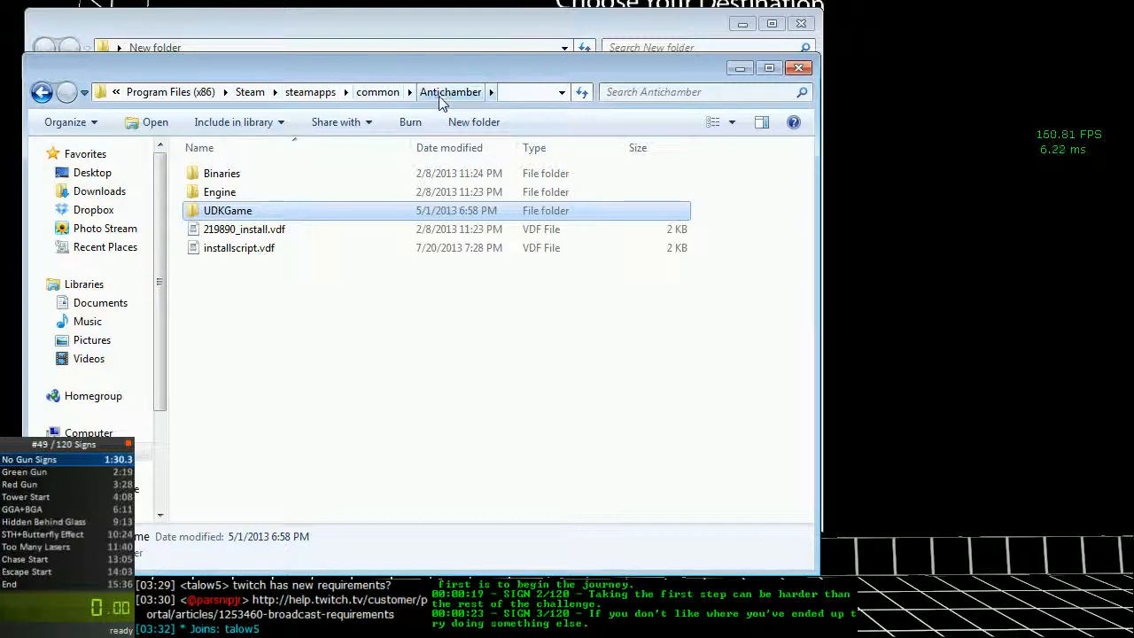
{"action": "double_click", "coordinate": [222, 173]}
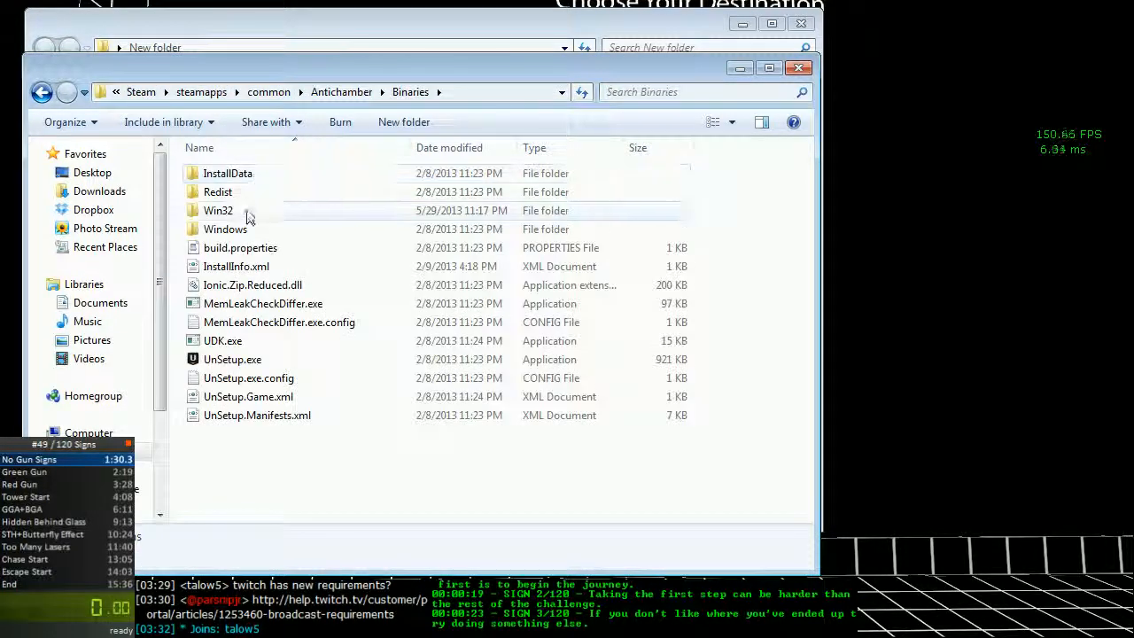
{"action": "double_click", "coordinate": [217, 210]}
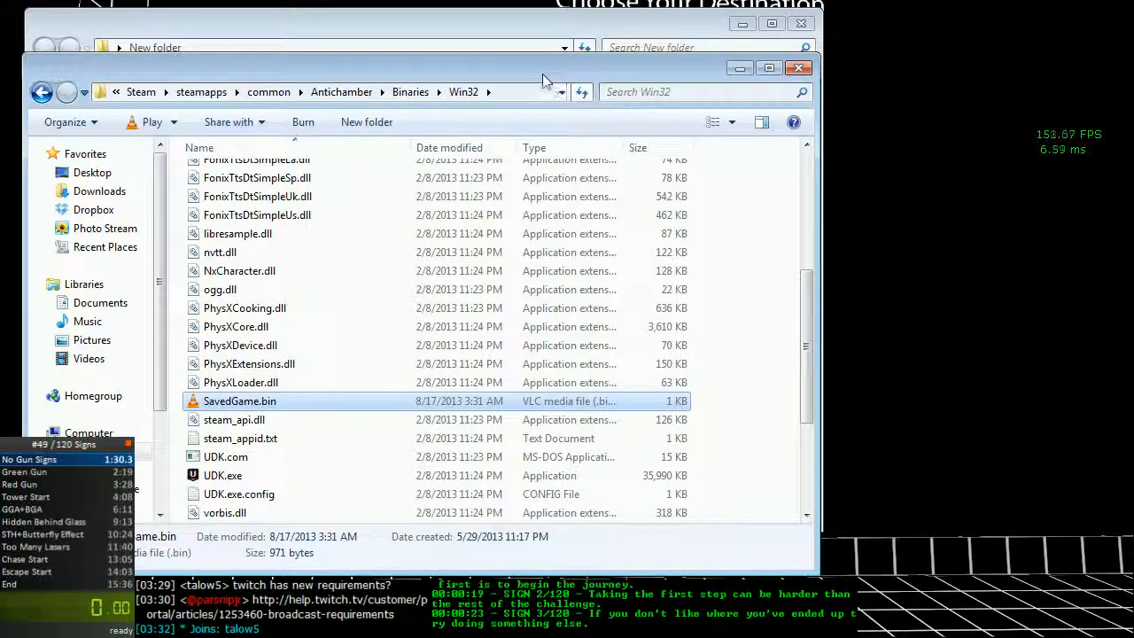
{"action": "left_click", "coordinate": [354, 92]}
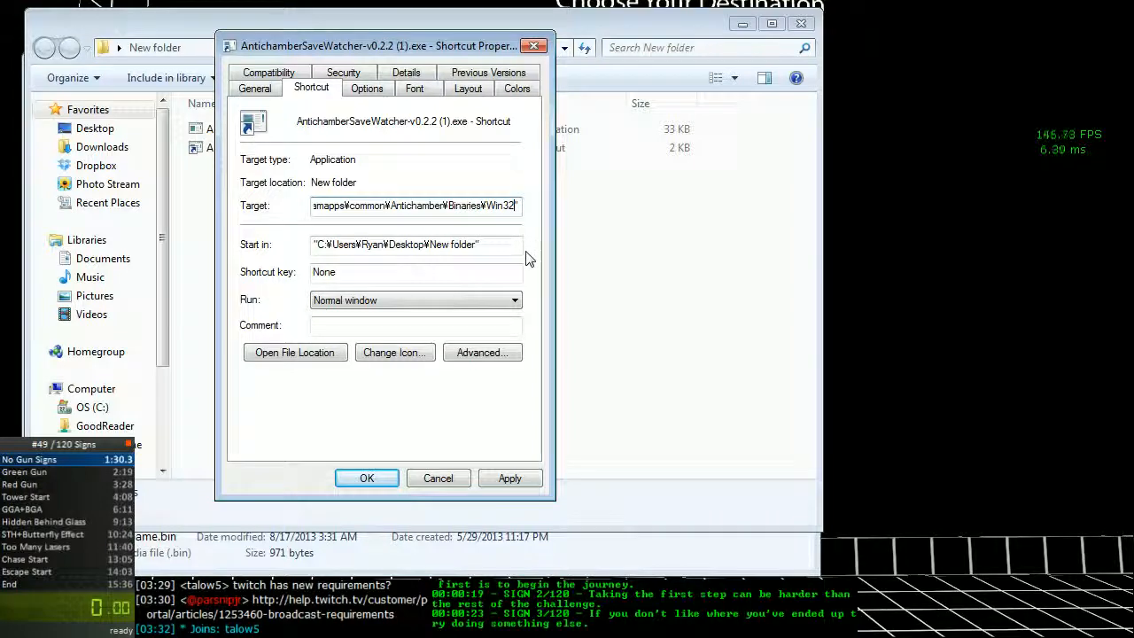
Finish the Target with \SavedGame.bin", check the full path, and close the shortcut properties
{"action": "left_click_drag", "start_coordinate": [385, 45], "coordinate": [545, 47]}
{"action": "type", "text": "¥SavedGame.bin"}
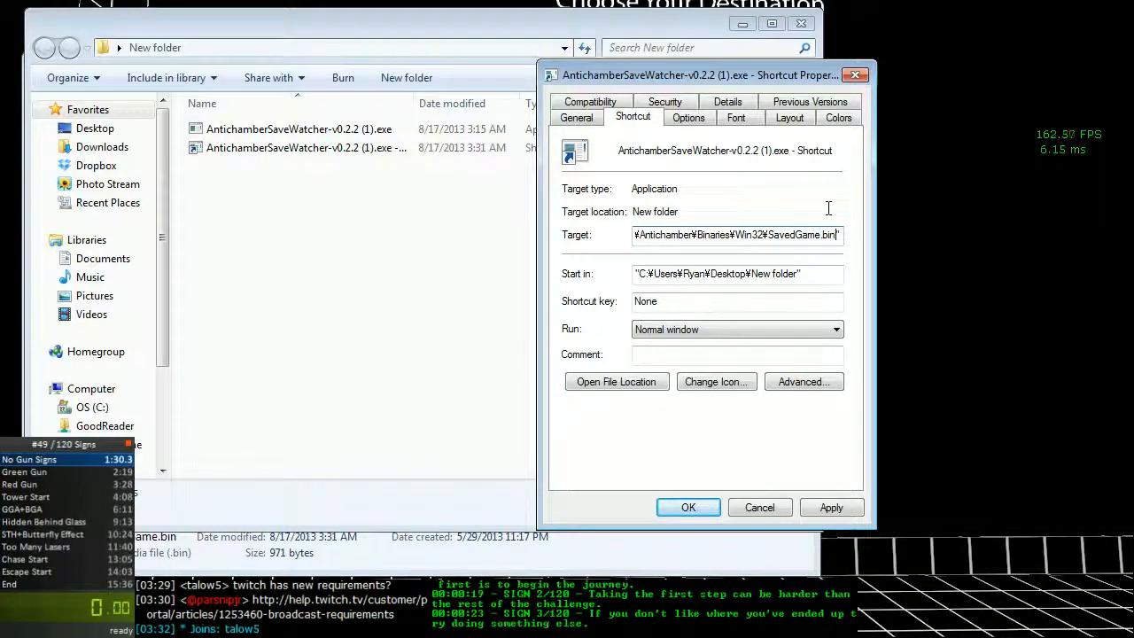
{"action": "double_click", "coordinate": [778, 235]}
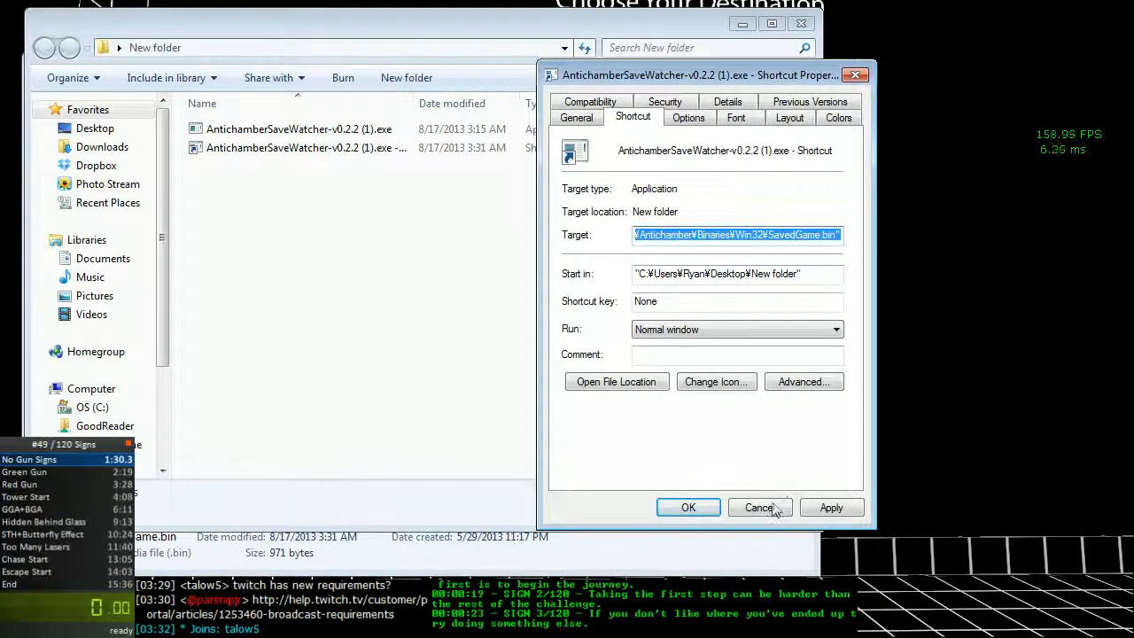
{"action": "left_click", "coordinate": [760, 506]}
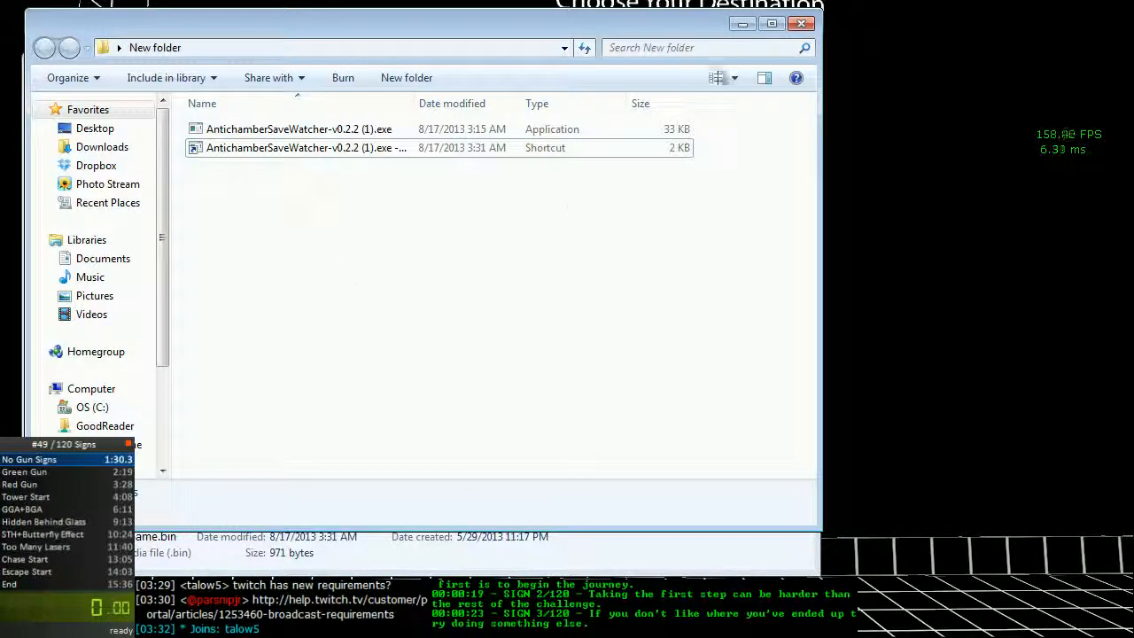
{"action": "mouse_move", "coordinate": [512, 361]}
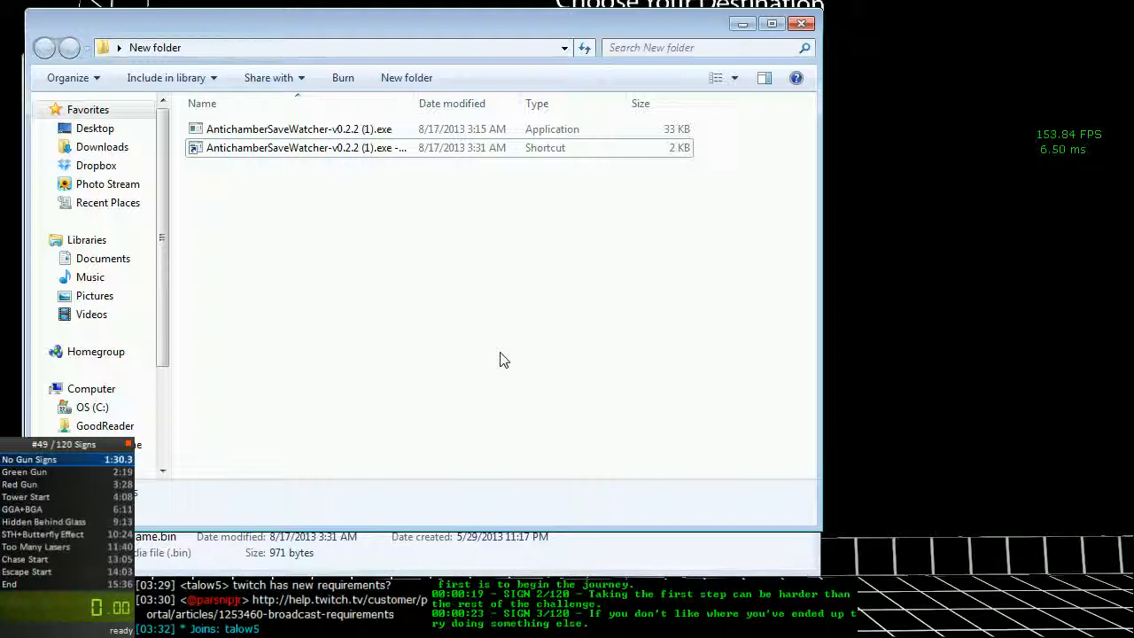
{"action": "mouse_move", "coordinate": [493, 355]}
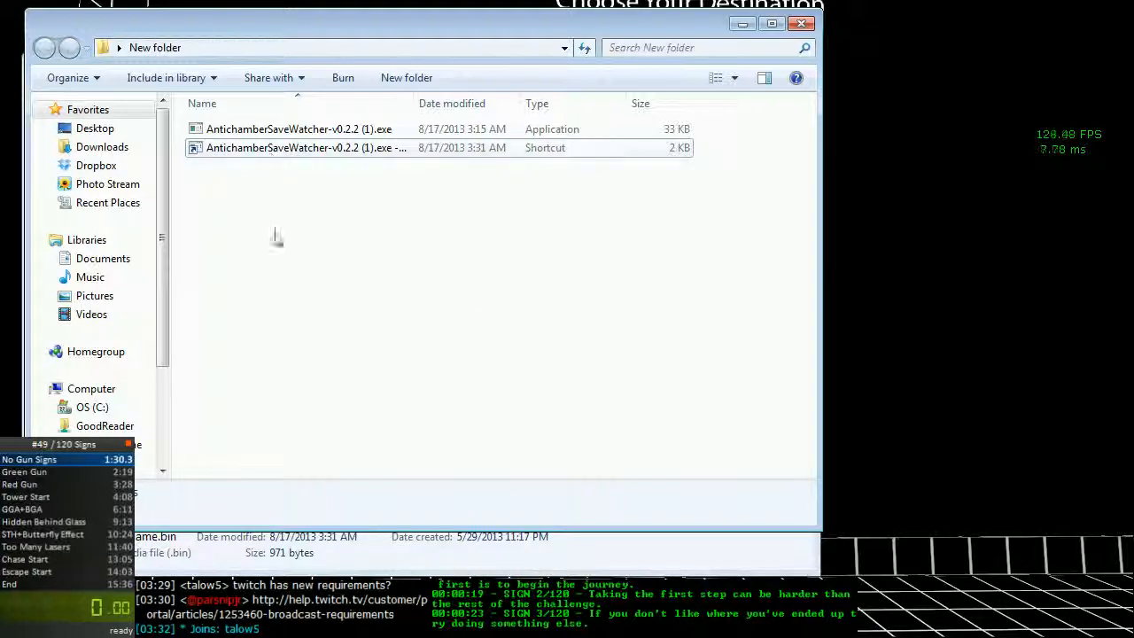
{"action": "mouse_move", "coordinate": [361, 414]}
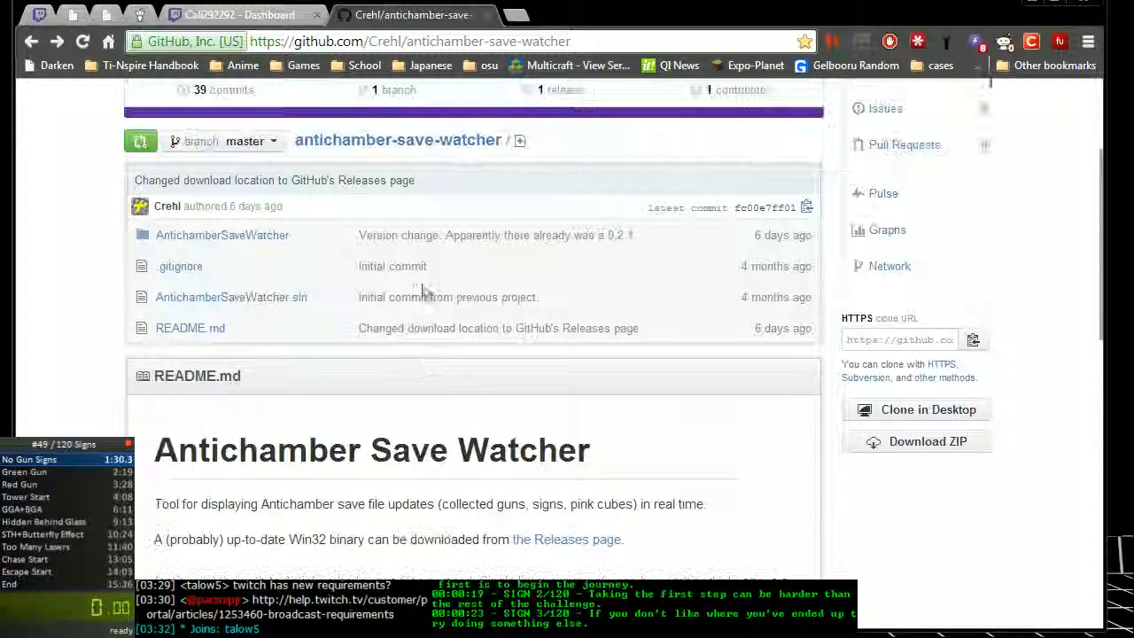
{"action": "scroll", "scroll_direction": "up", "scroll_amount": 3}
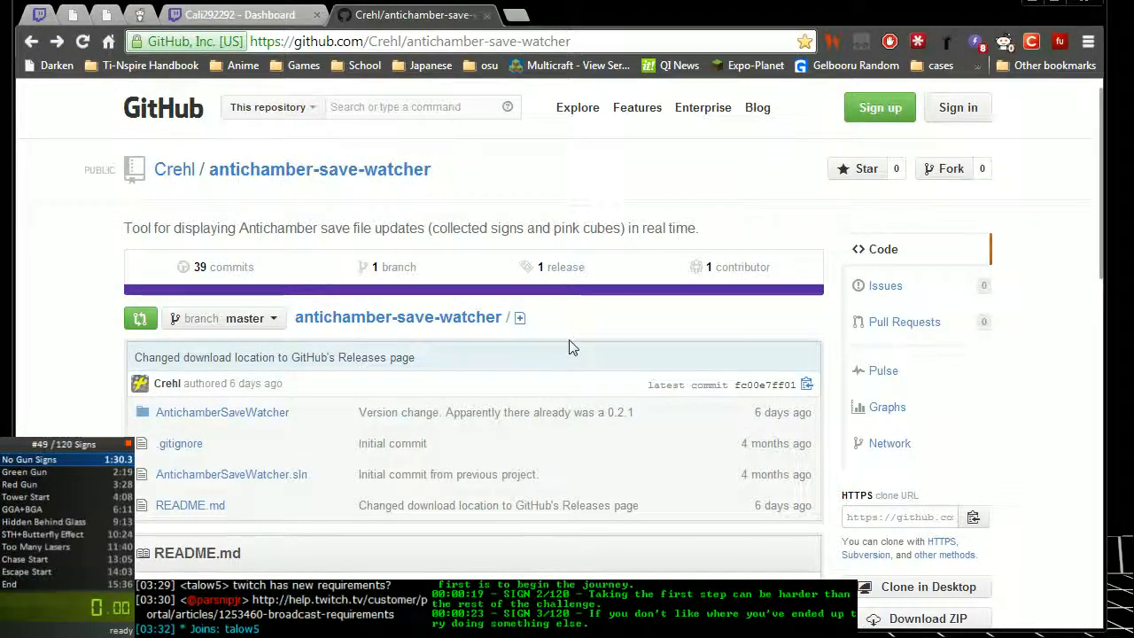
{"action": "mouse_move", "coordinate": [540, 272]}
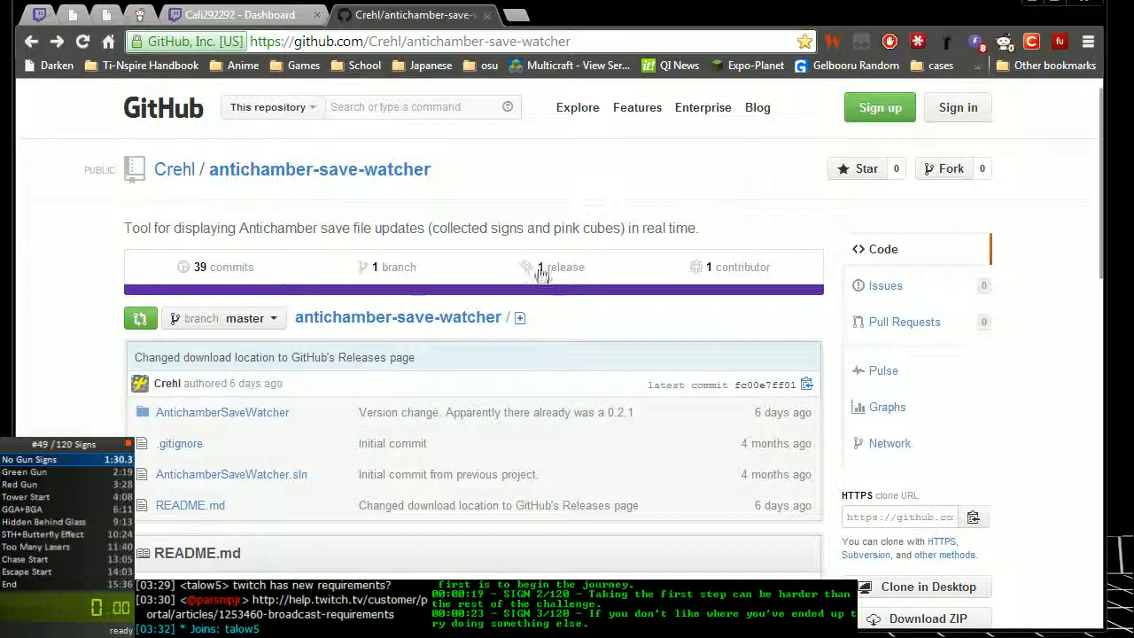
{"action": "scroll", "scroll_direction": "down", "scroll_amount": 3}
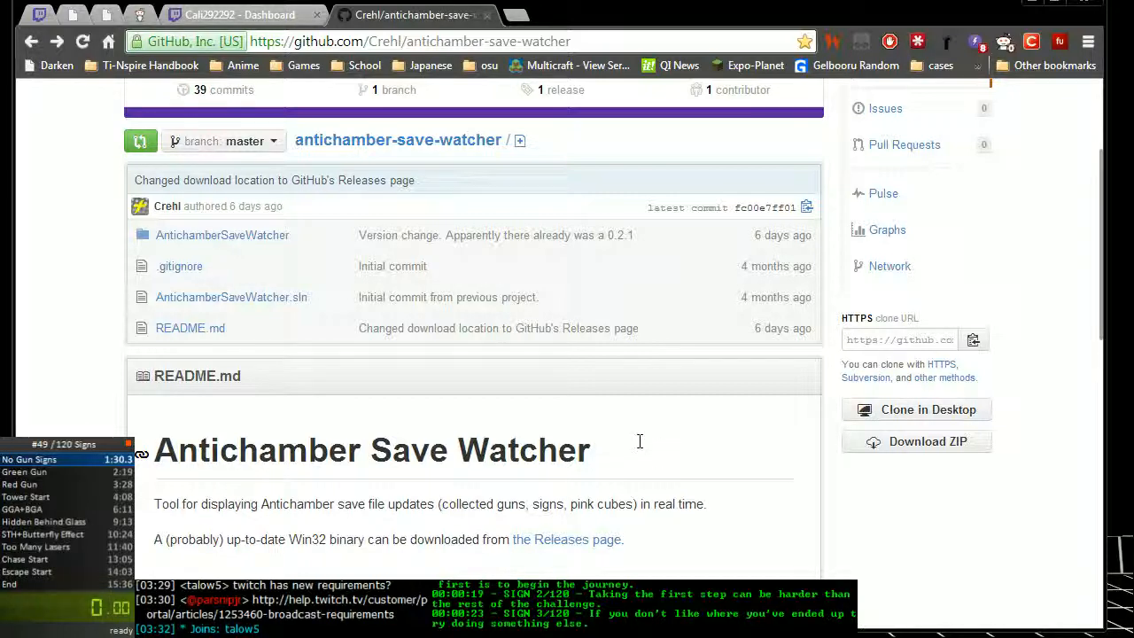
{"action": "scroll", "scroll_direction": "down", "scroll_amount": 3}
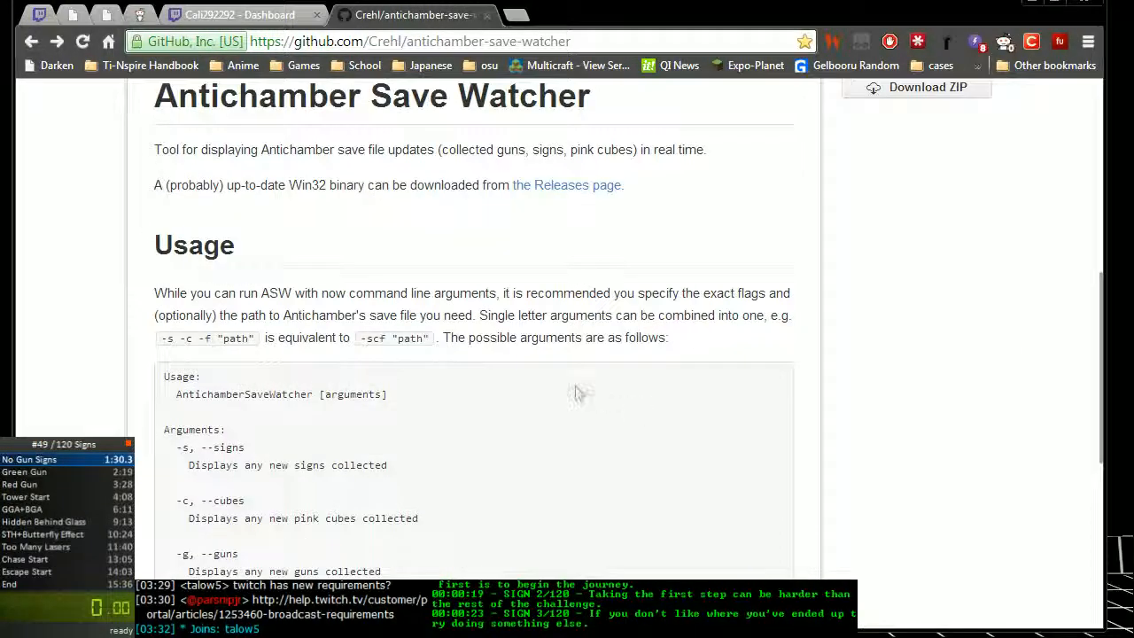
{"action": "scroll", "scroll_direction": "down", "scroll_amount": 3}
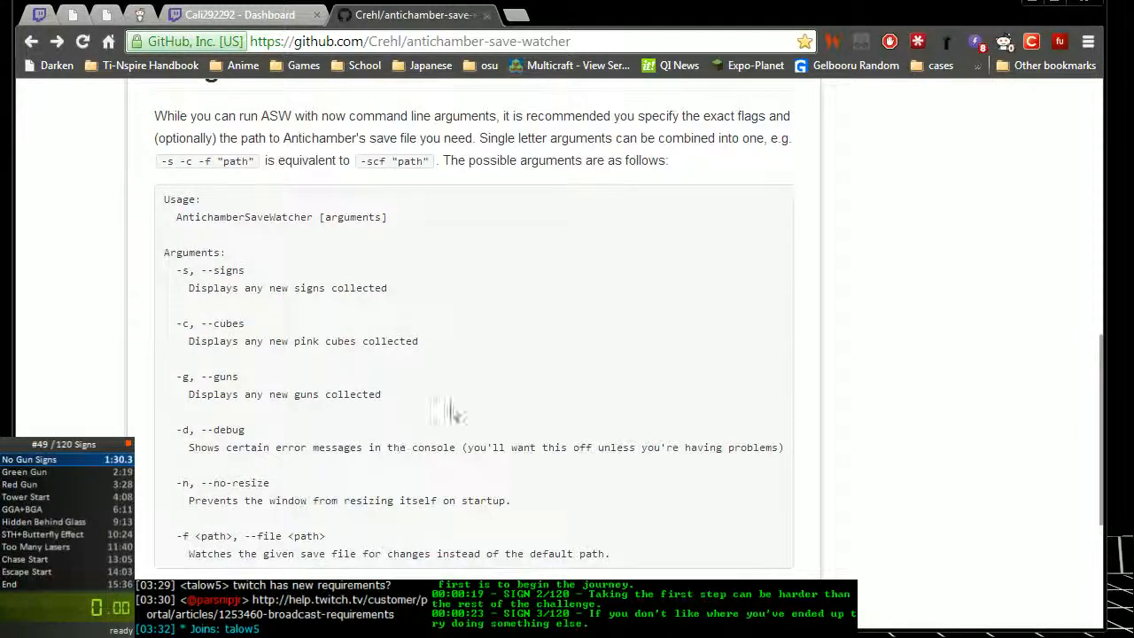
{"action": "mouse_move", "coordinate": [591, 355]}
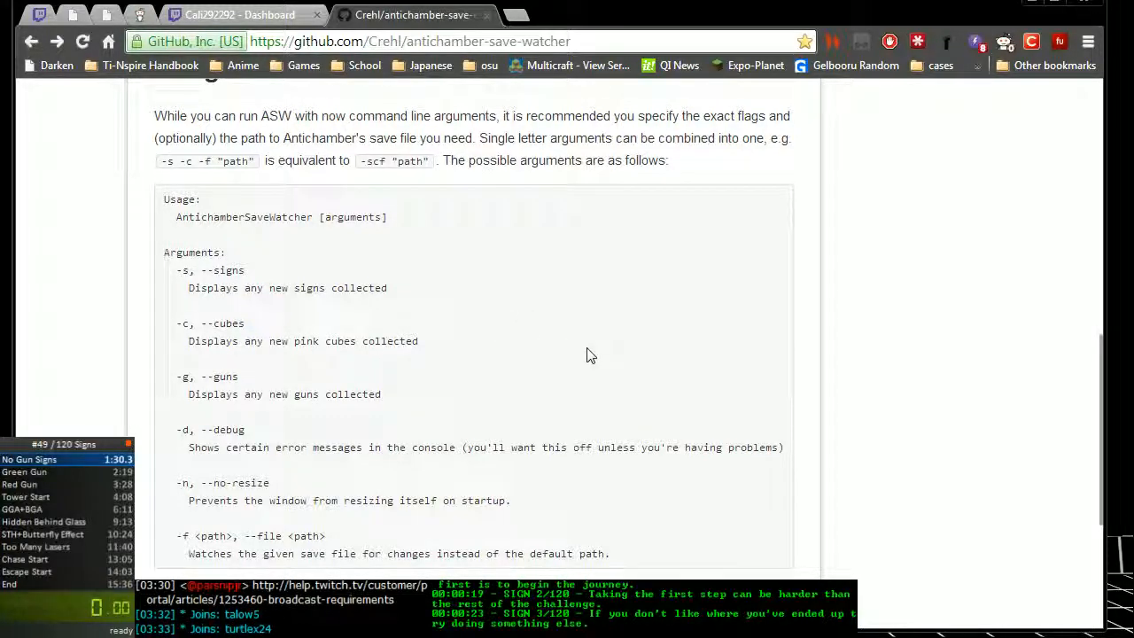
{"action": "scroll", "scroll_direction": "up", "scroll_amount": 3}
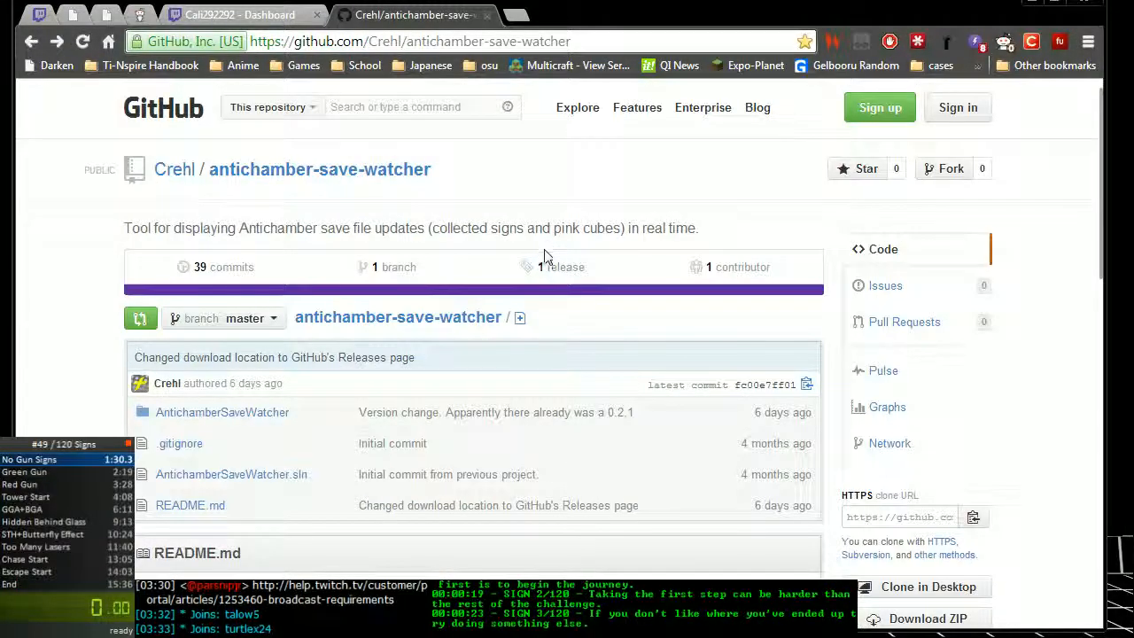